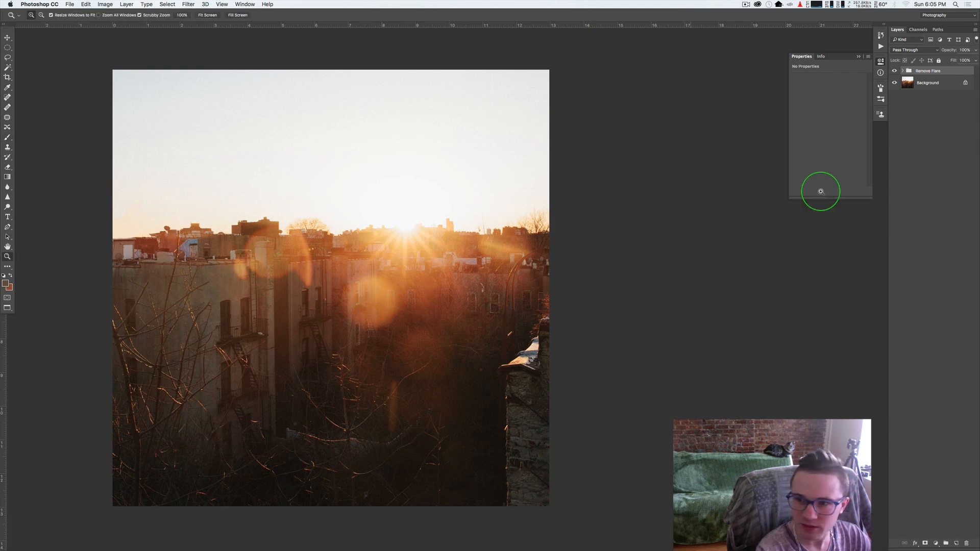
mouse_move(221, 327)
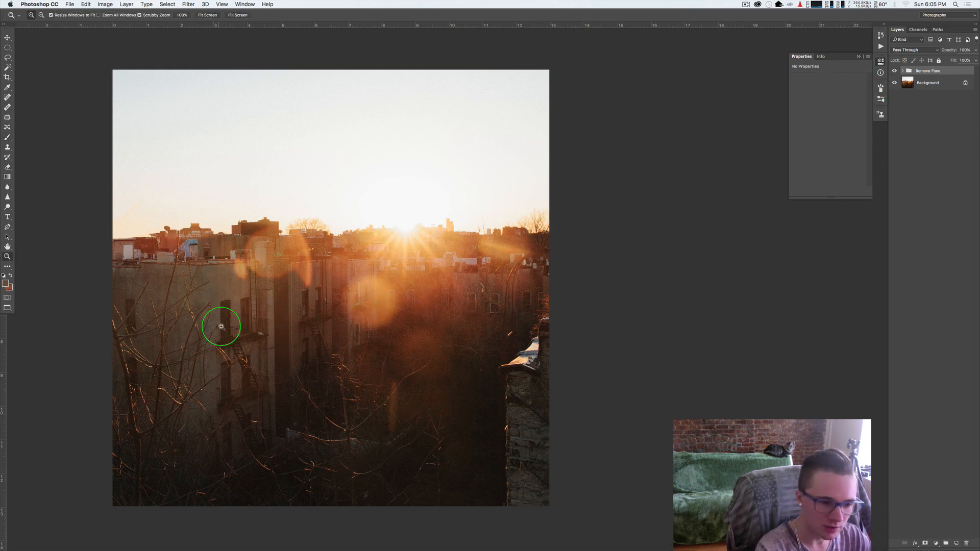
mouse_move(164, 304)
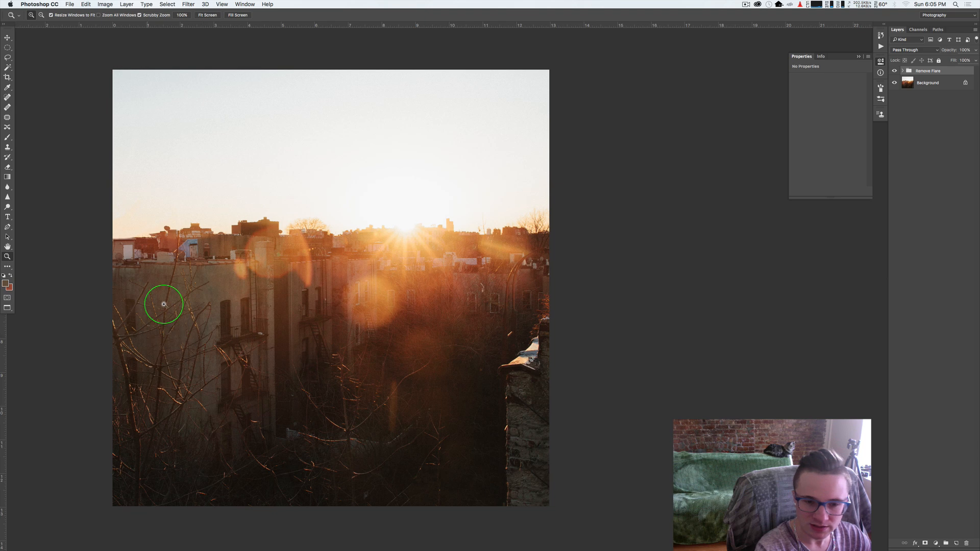
mouse_move(176, 324)
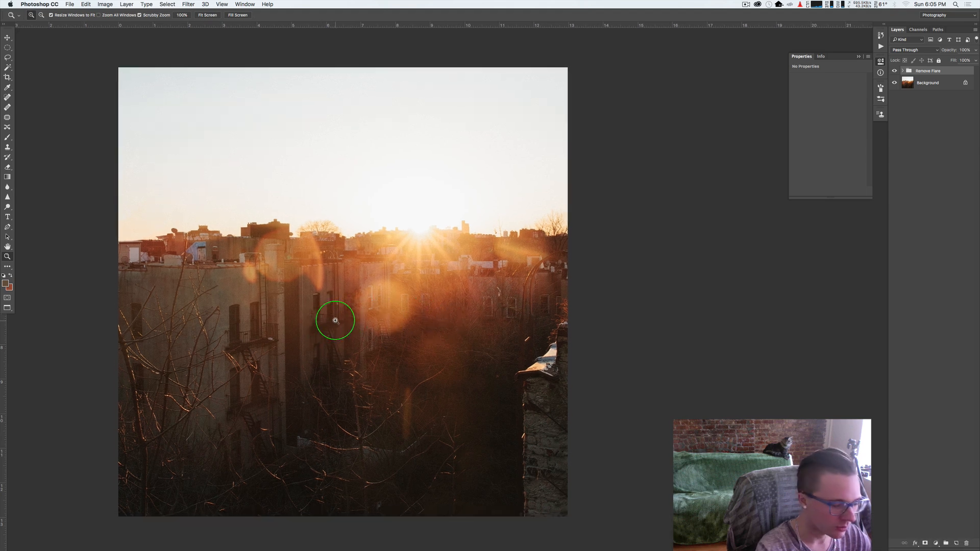
mouse_move(363, 329)
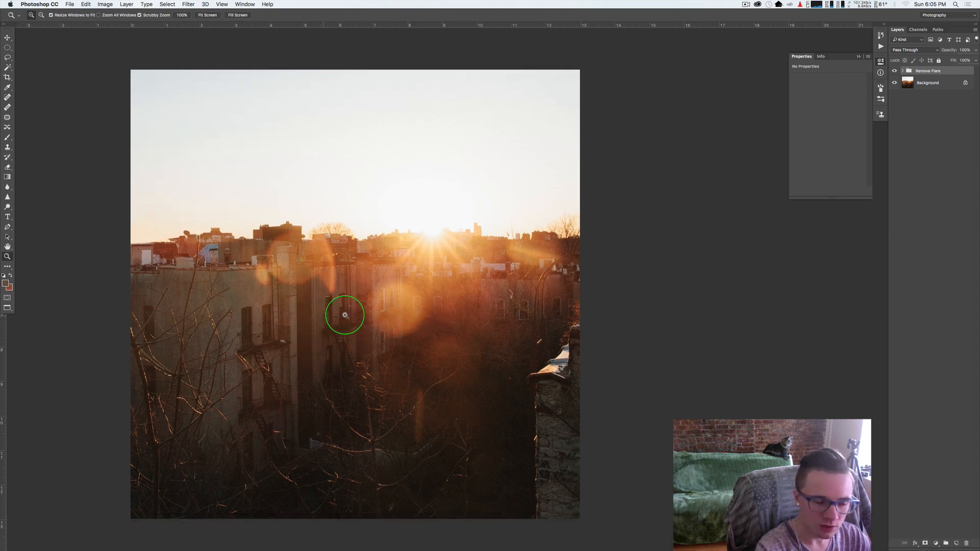
mouse_move(563, 285)
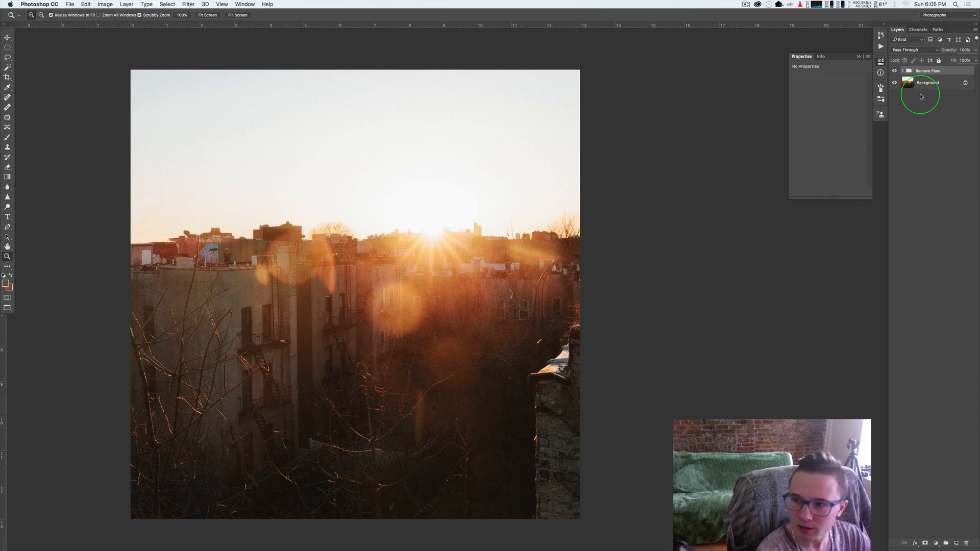
Select the Background layer and hide the Remove Flare group to reveal the original flares
click(927, 83)
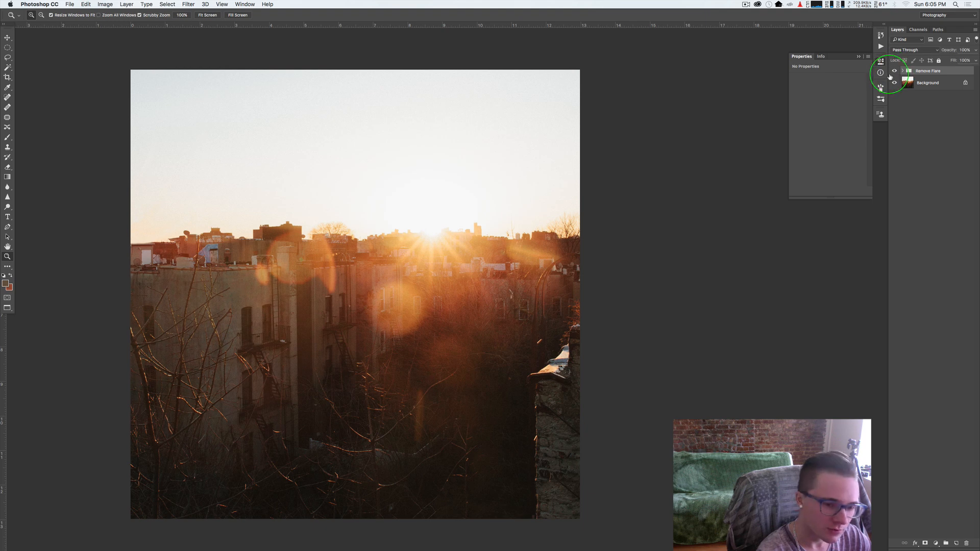
click(894, 70)
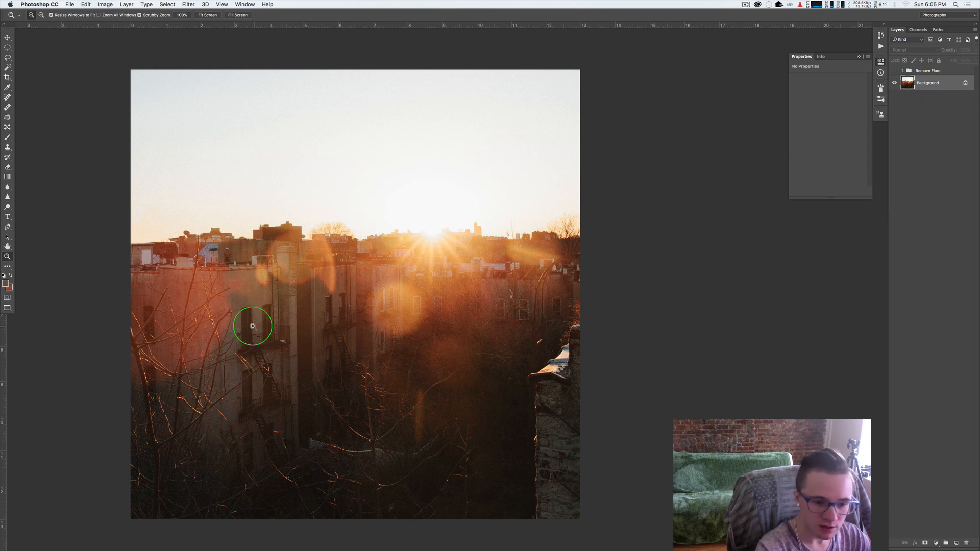
mouse_move(211, 337)
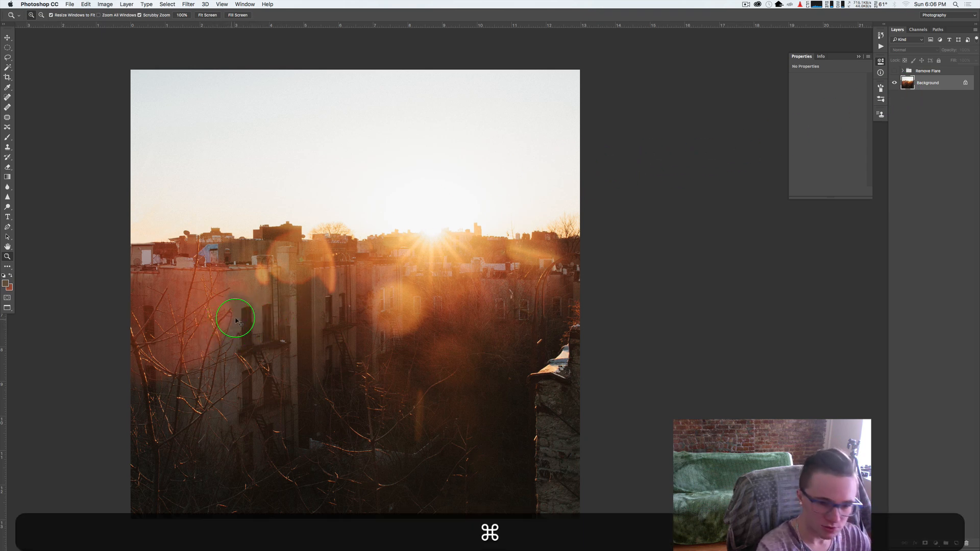
mouse_move(222, 298)
text(tempo)
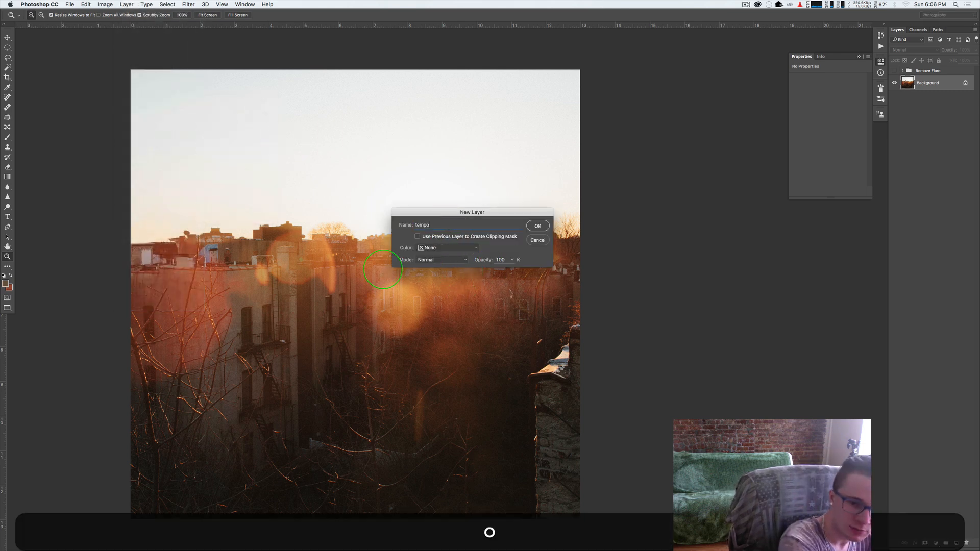
Confirm the temporary black-and-white Hue/Saturation layer, then reselect the Background layer
click(537, 225)
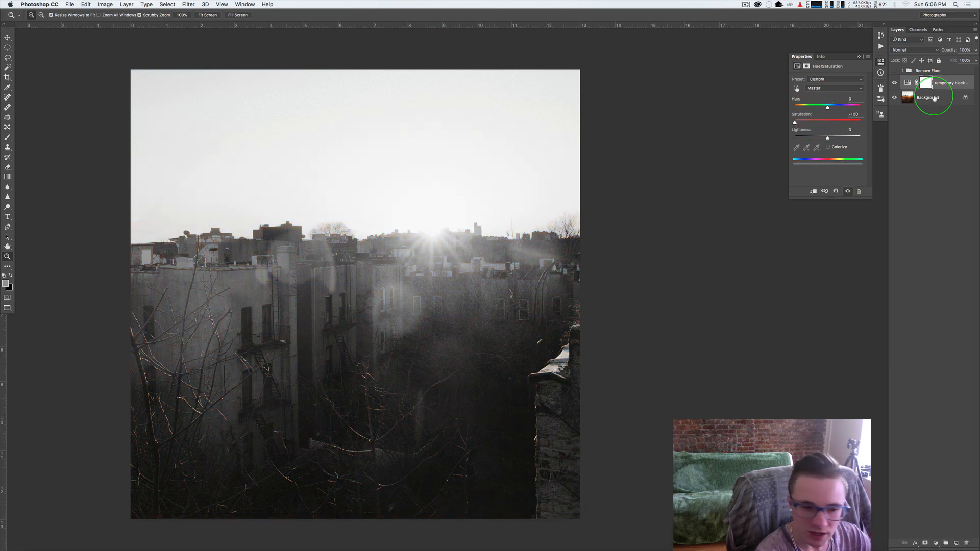
click(927, 98)
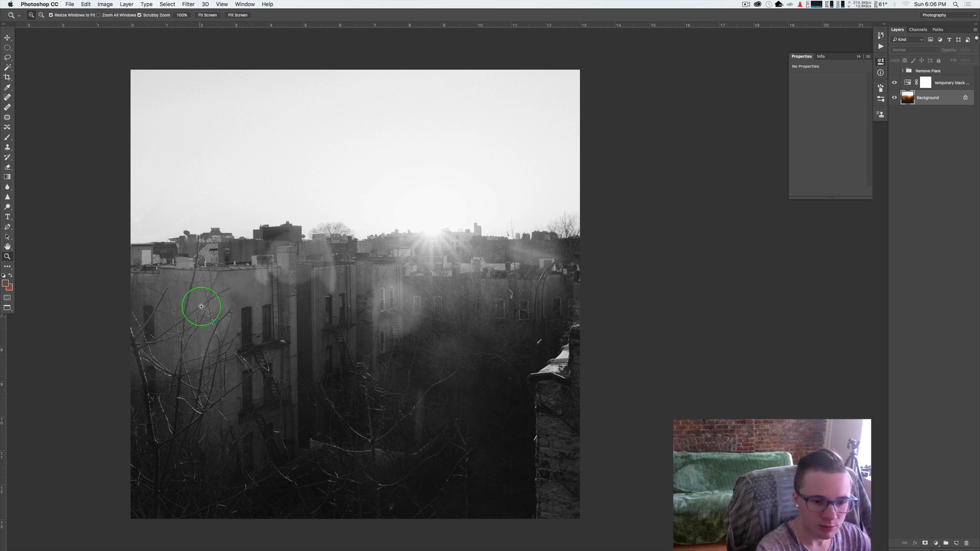
mouse_move(217, 298)
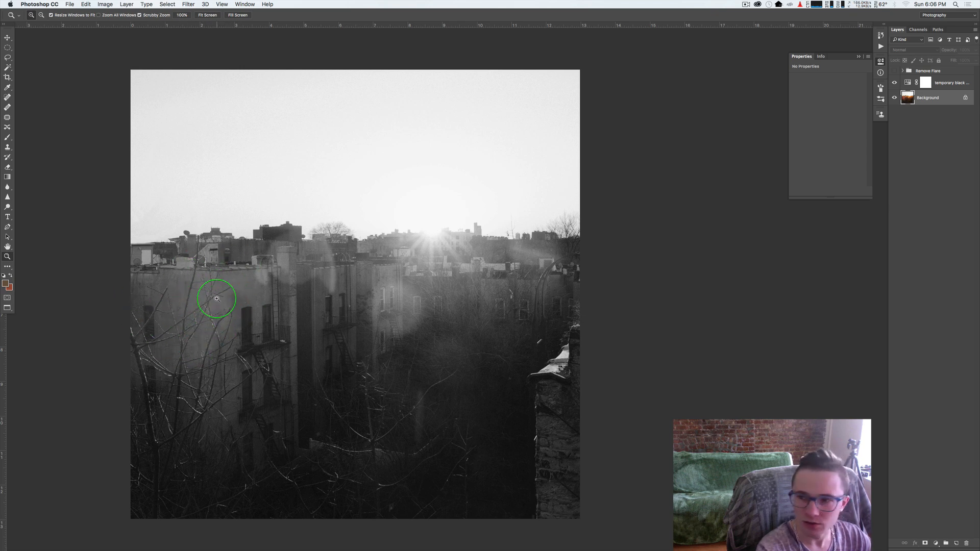
mouse_move(203, 370)
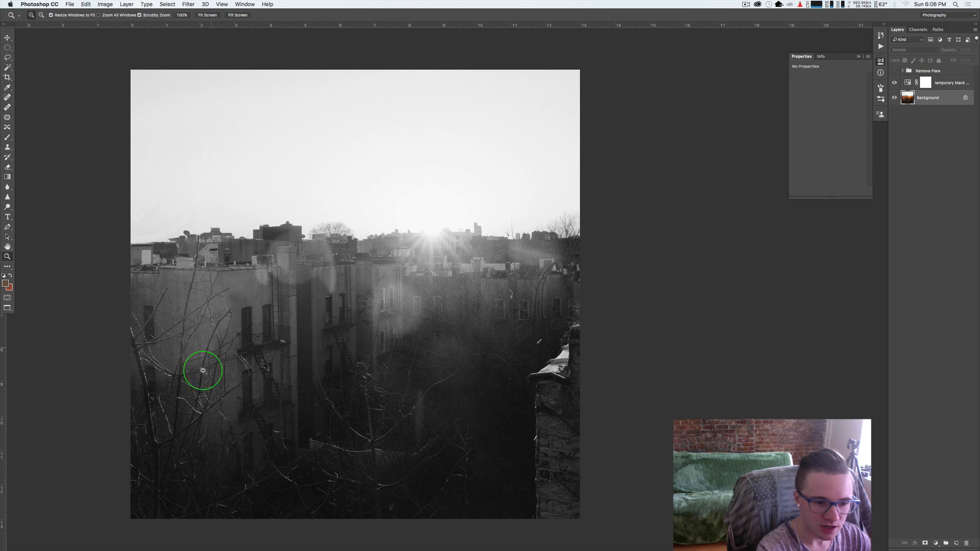
mouse_move(194, 339)
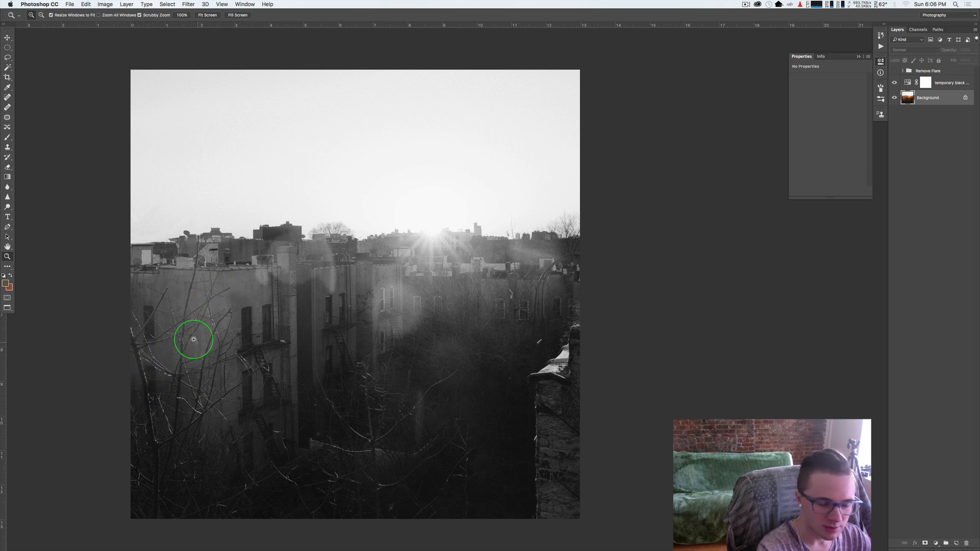
mouse_move(228, 314)
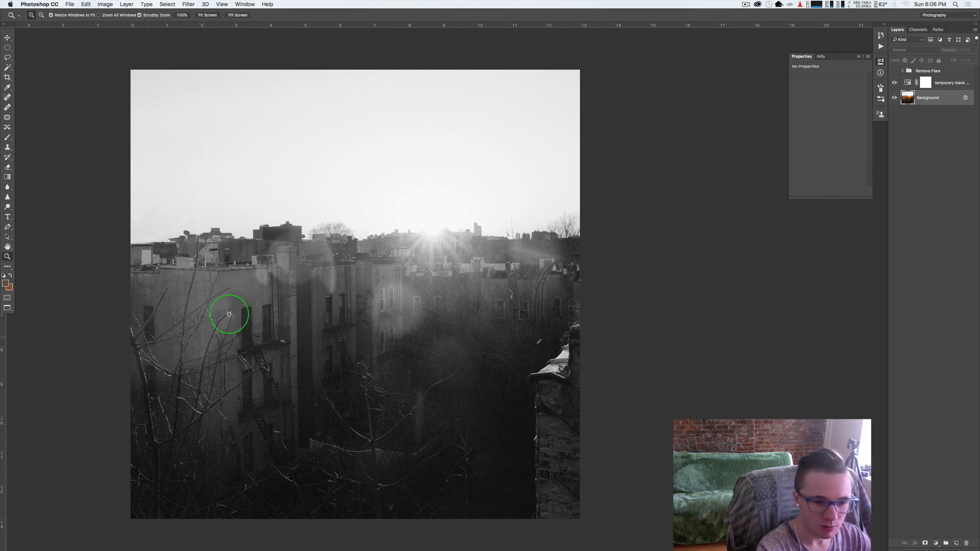
Create a Curves layer named 'darken' and invert its mask to hide the darkening
click(126, 5)
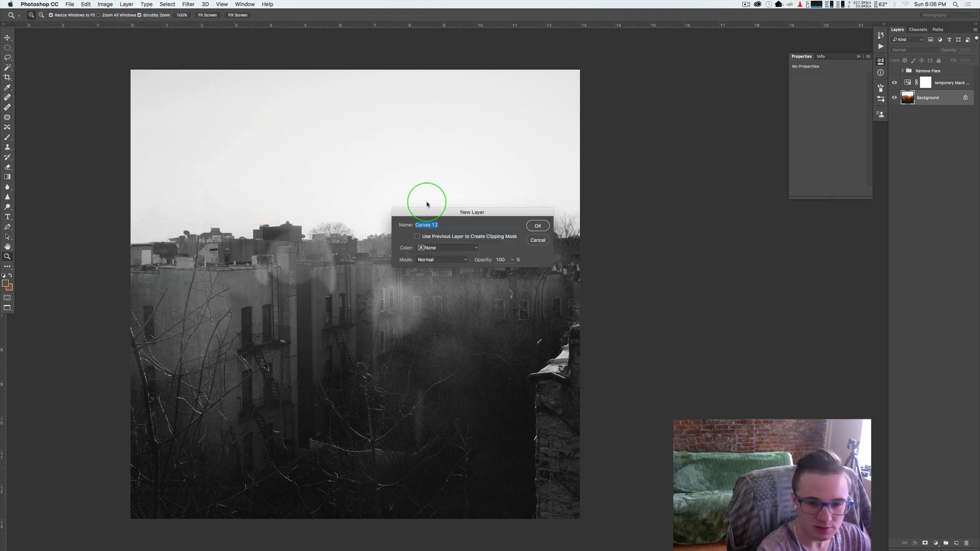
text(darke)
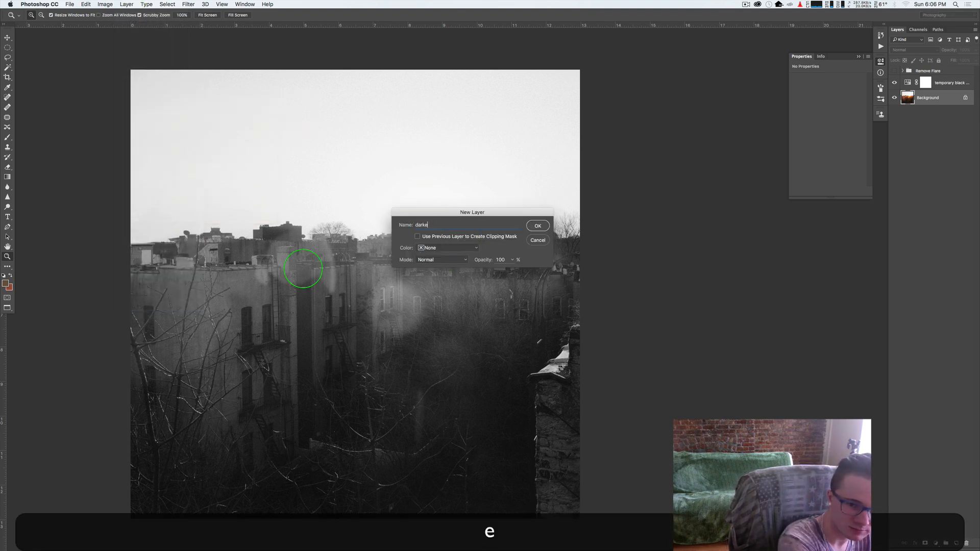
click(536, 226)
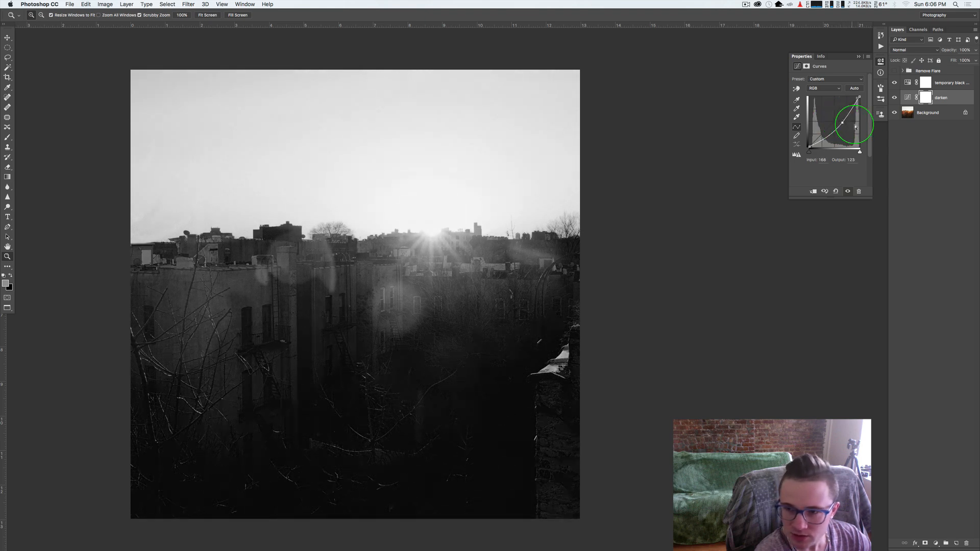
click(881, 114)
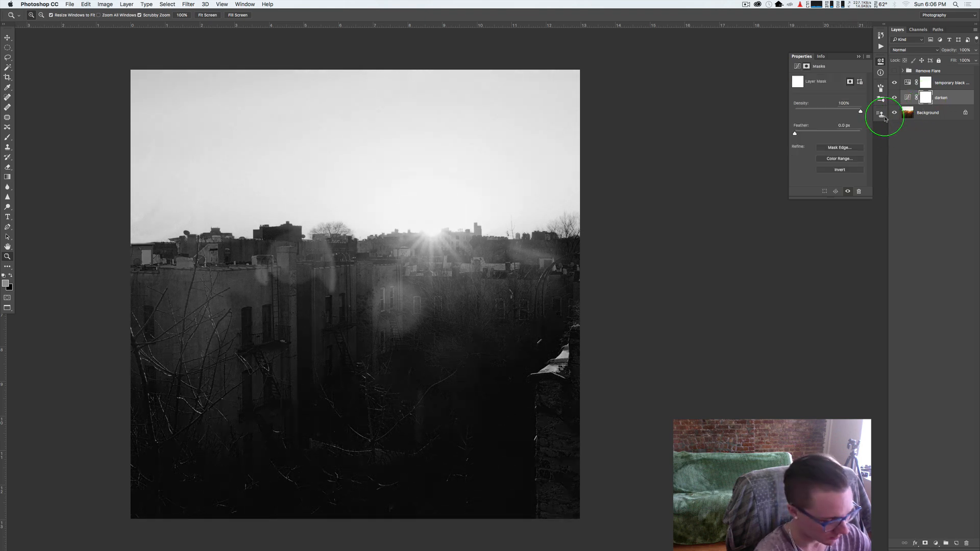
key(cmd+i)
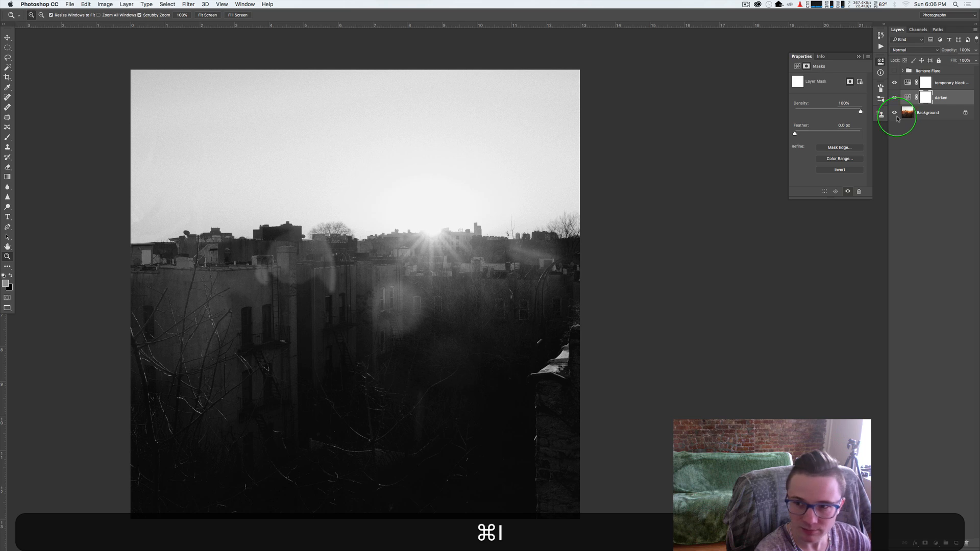
key(cmd+i)
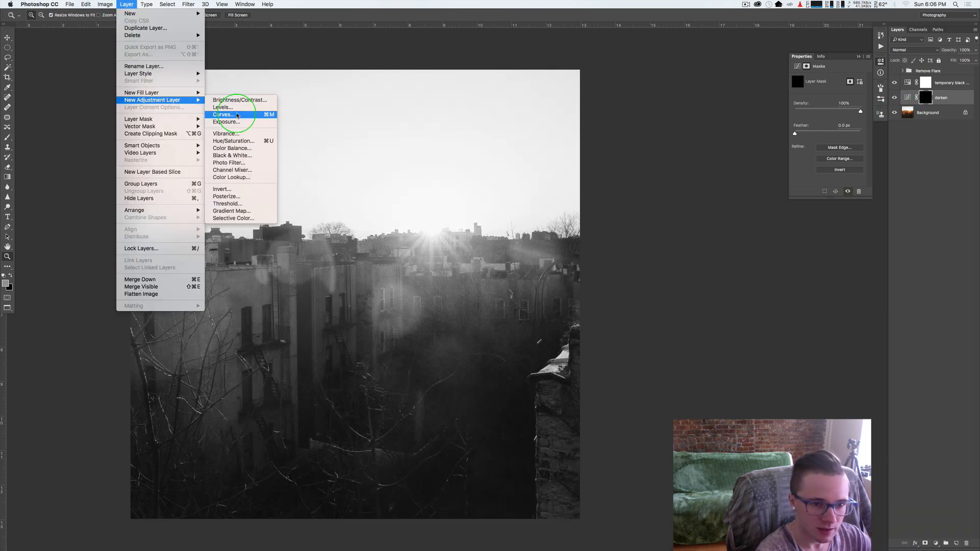
Add a brightening 'lighten' Curves layer above darken and invert its mask
click(223, 114)
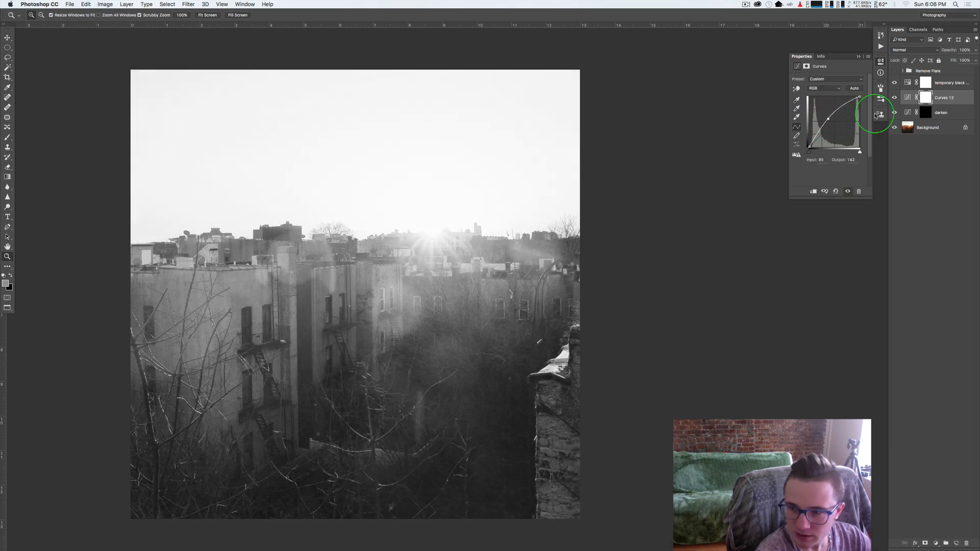
key(cmd+i)
text(lighten)
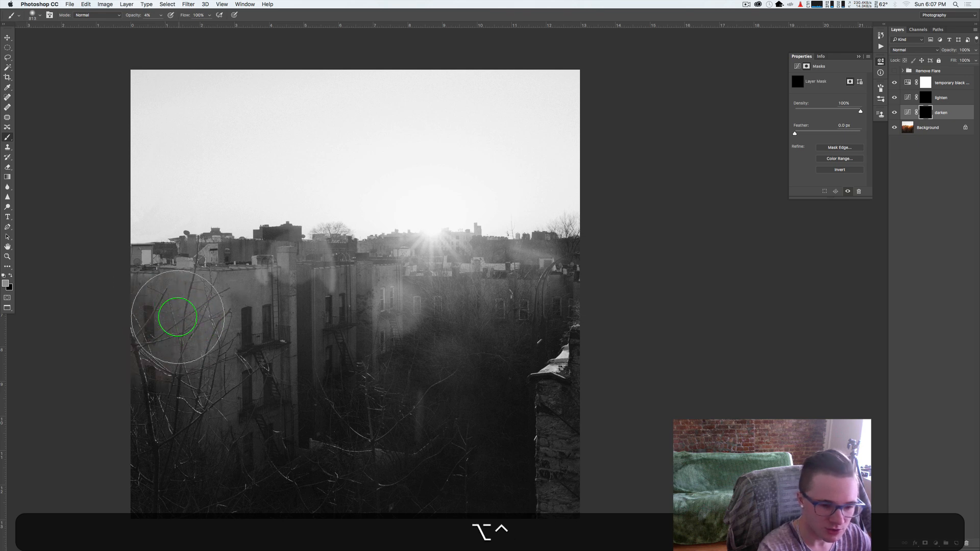
mouse_move(131, 332)
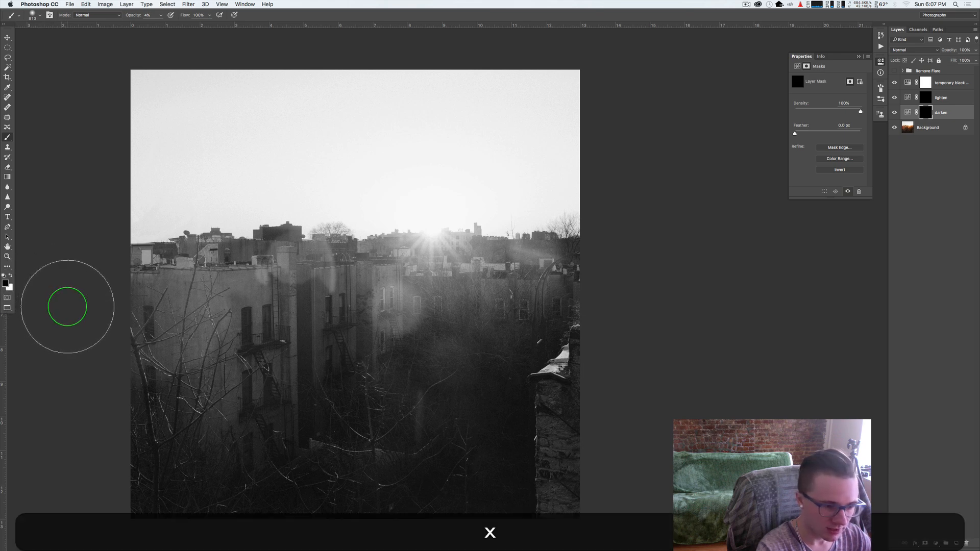
mouse_move(9, 284)
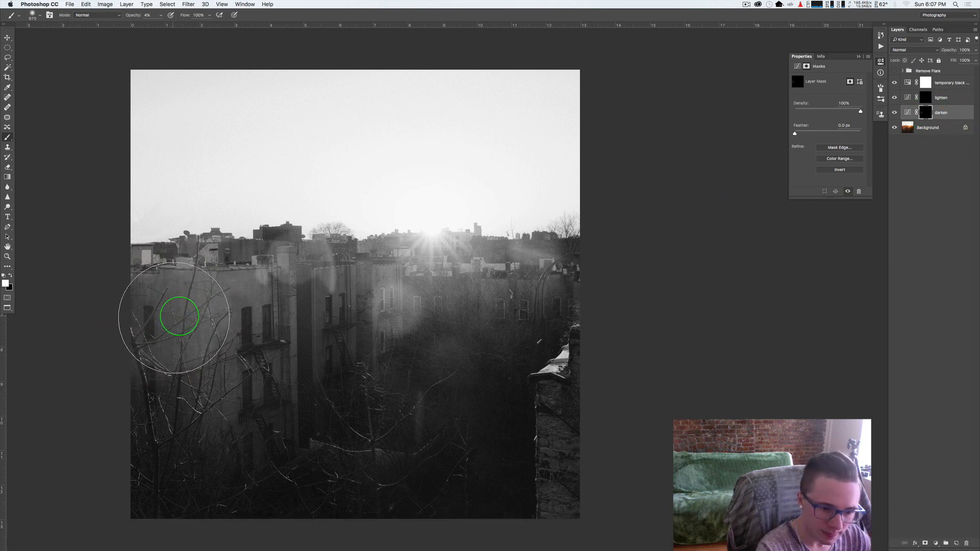
Set the brush to 10 percent opacity for painting the darken mask
key([)
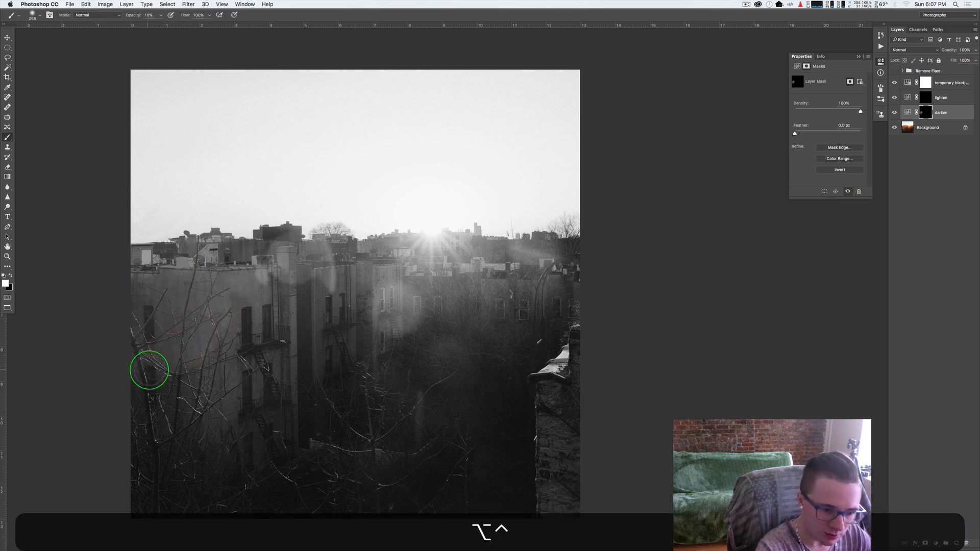
mouse_move(220, 291)
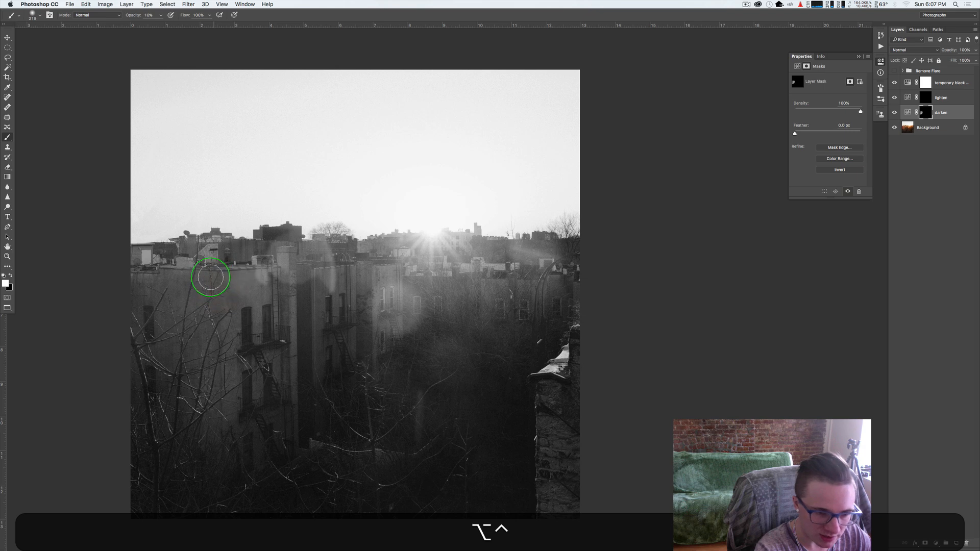
mouse_move(194, 320)
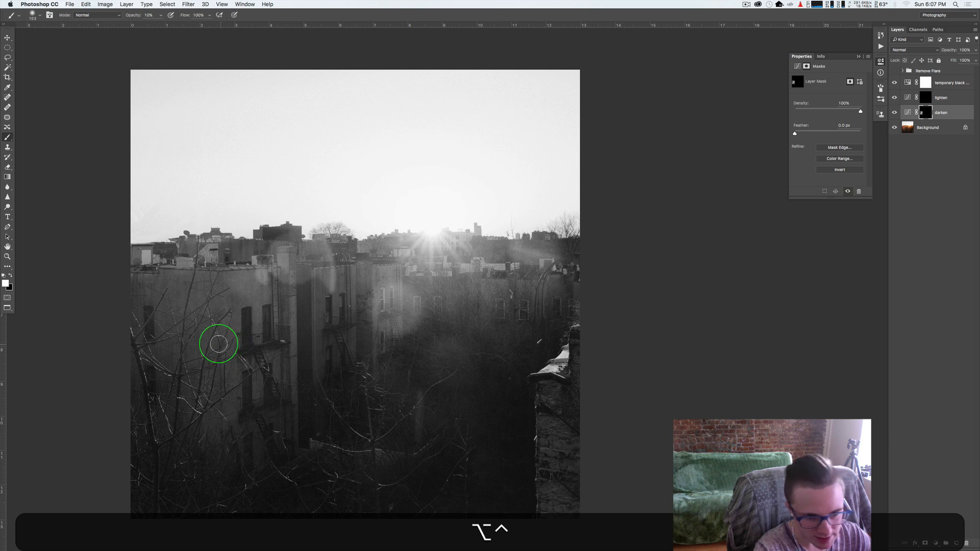
mouse_move(211, 298)
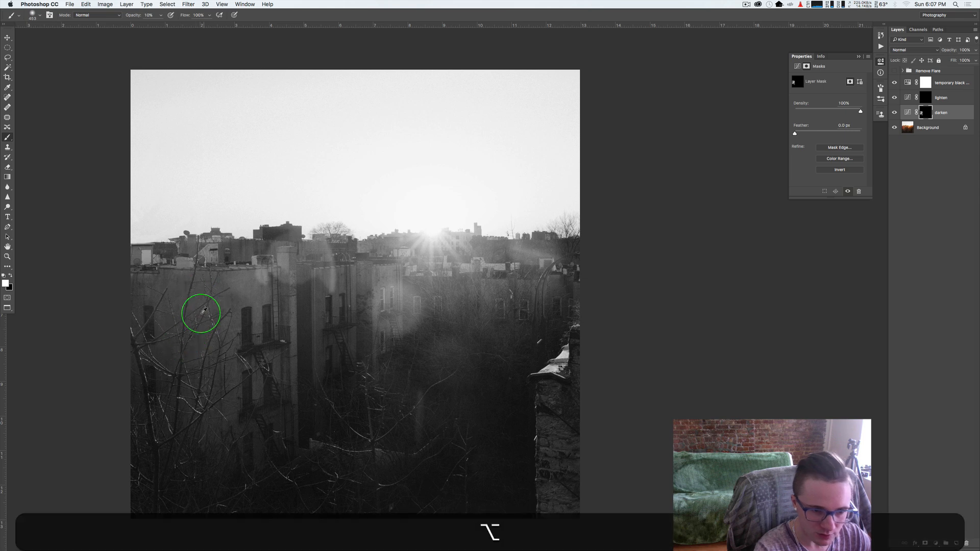
mouse_move(240, 282)
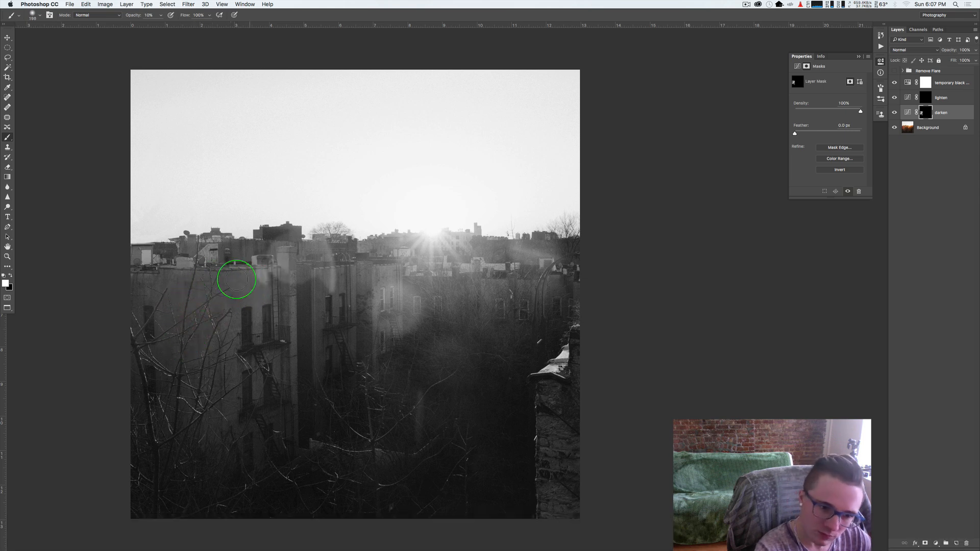
mouse_move(261, 310)
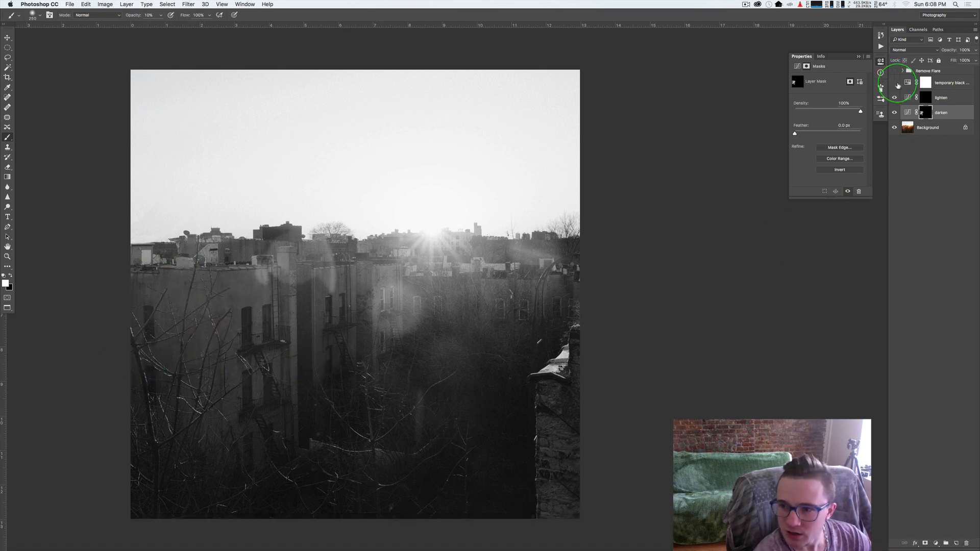
Hide the temporary black-and-white layer and review the darken and lighten curve settings
click(893, 97)
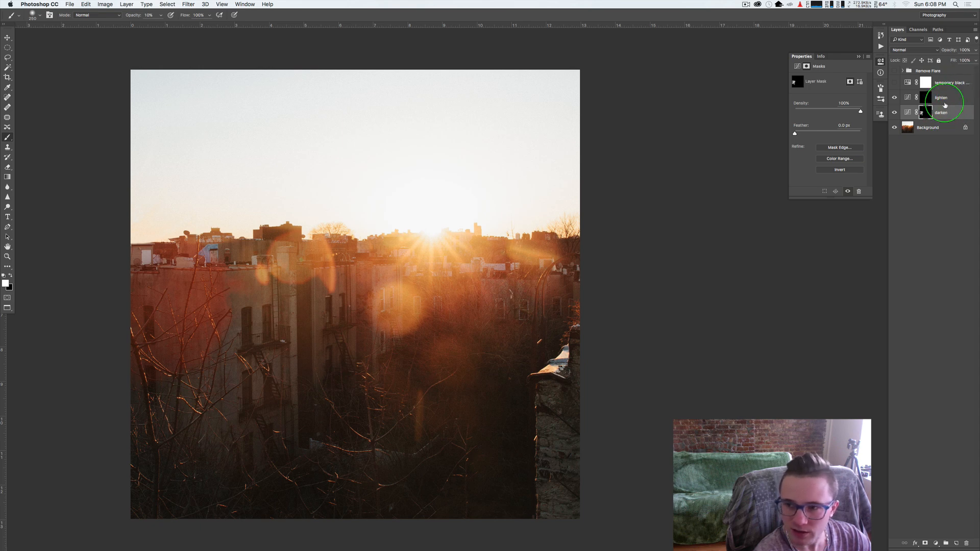
click(940, 98)
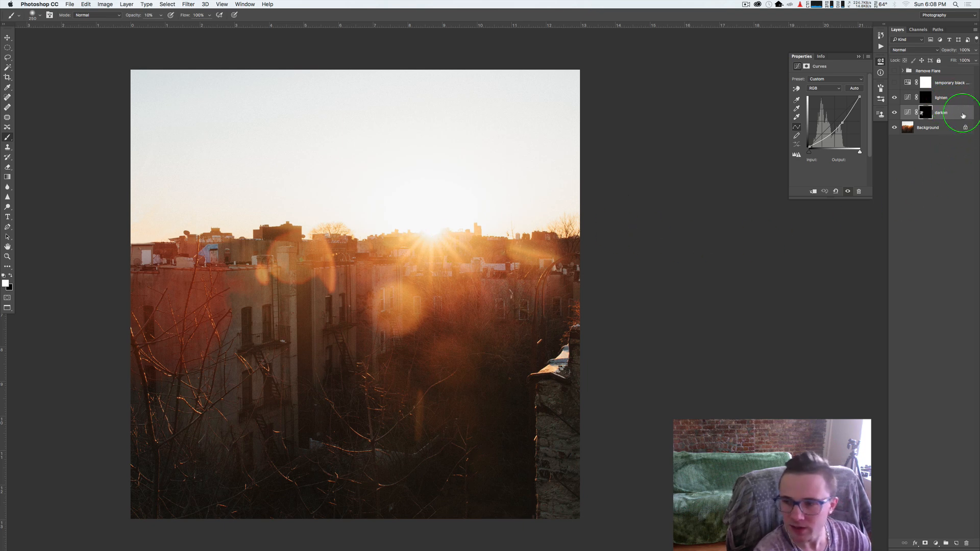
click(941, 98)
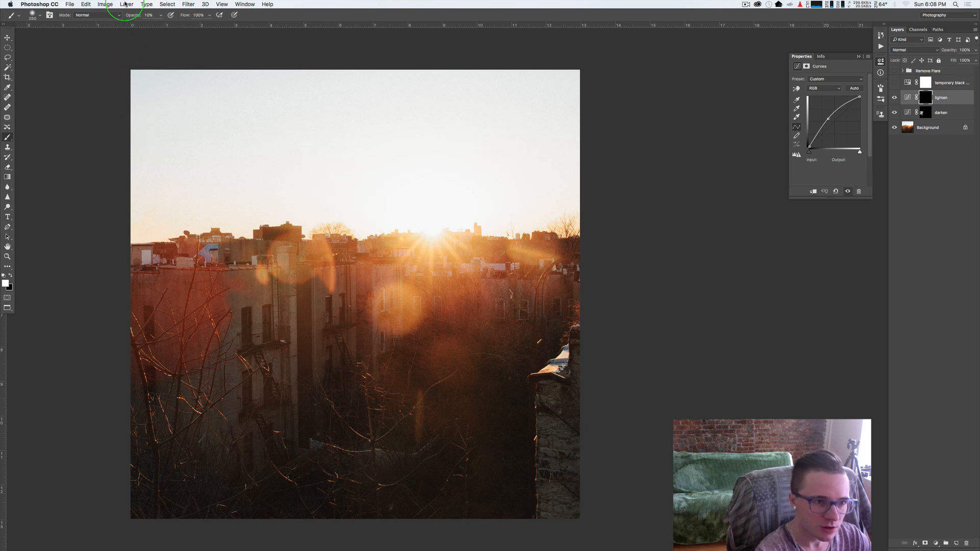
Add a Selective Color layer and shift Reds to Cyan +100, Magenta -22, Yellow -16
click(127, 5)
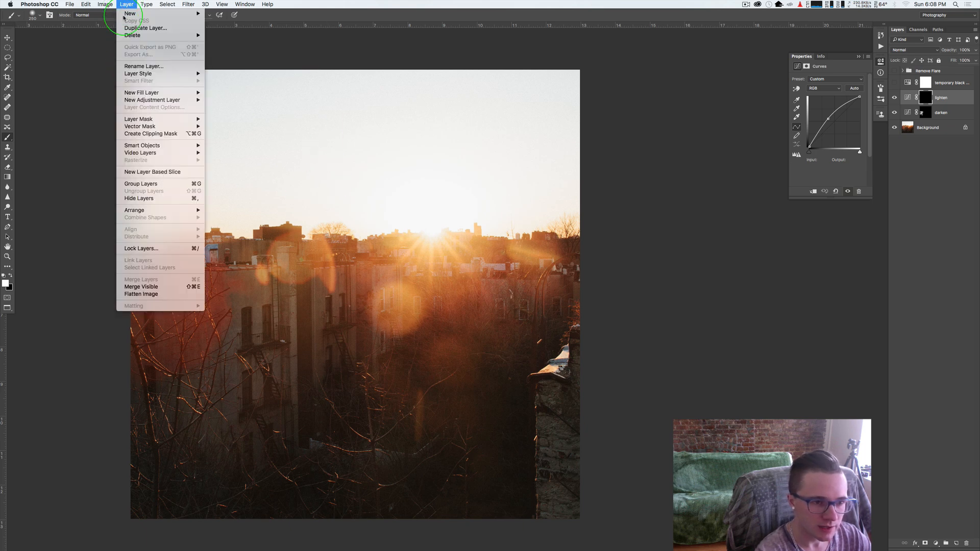
mouse_move(151, 100)
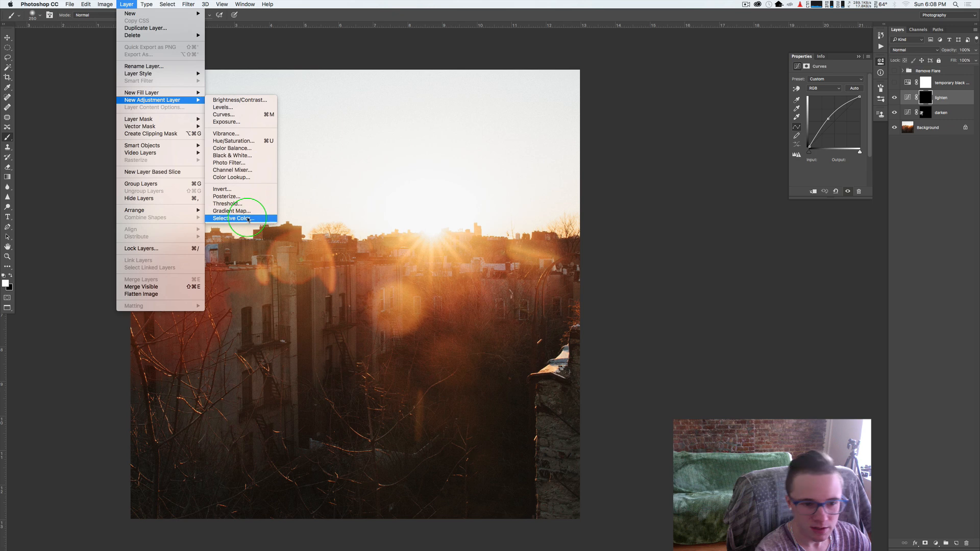
click(232, 218)
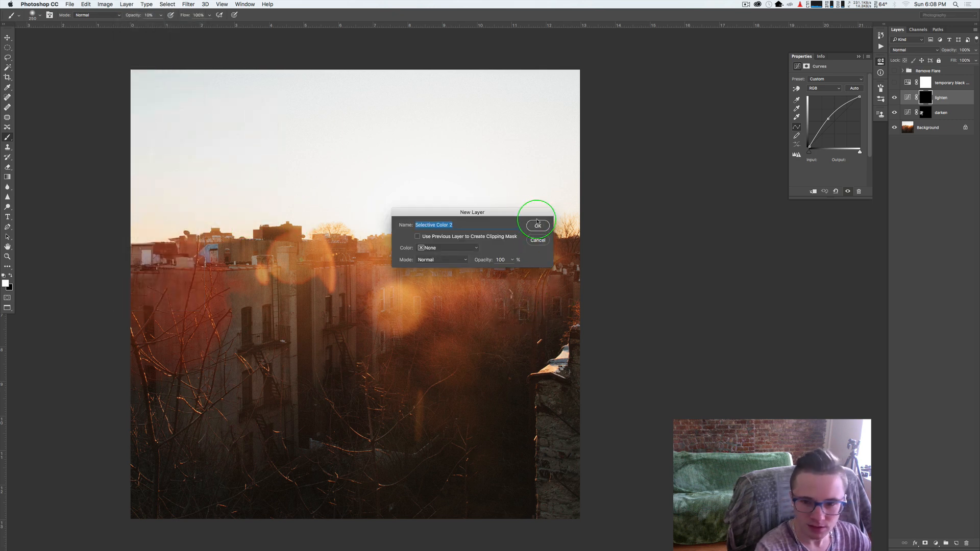
click(537, 225)
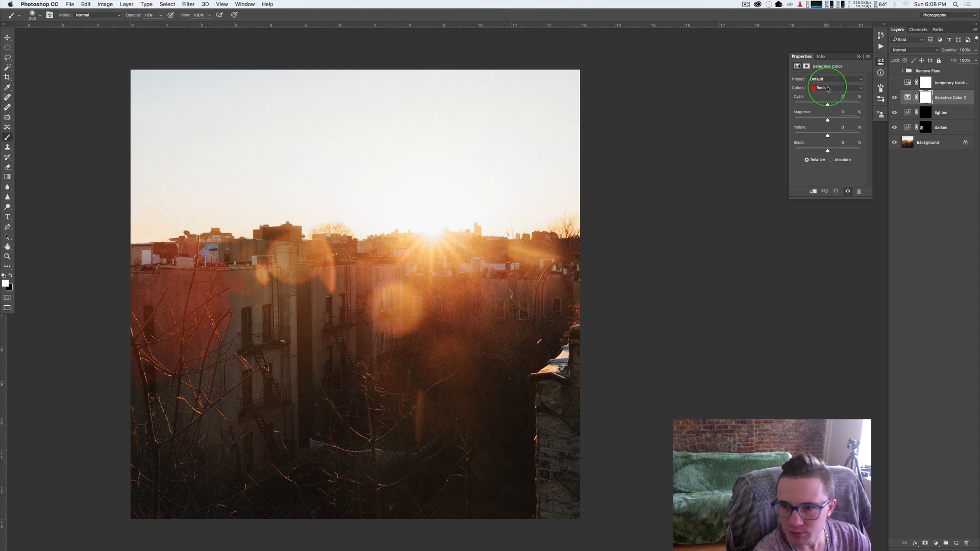
mouse_move(547, 189)
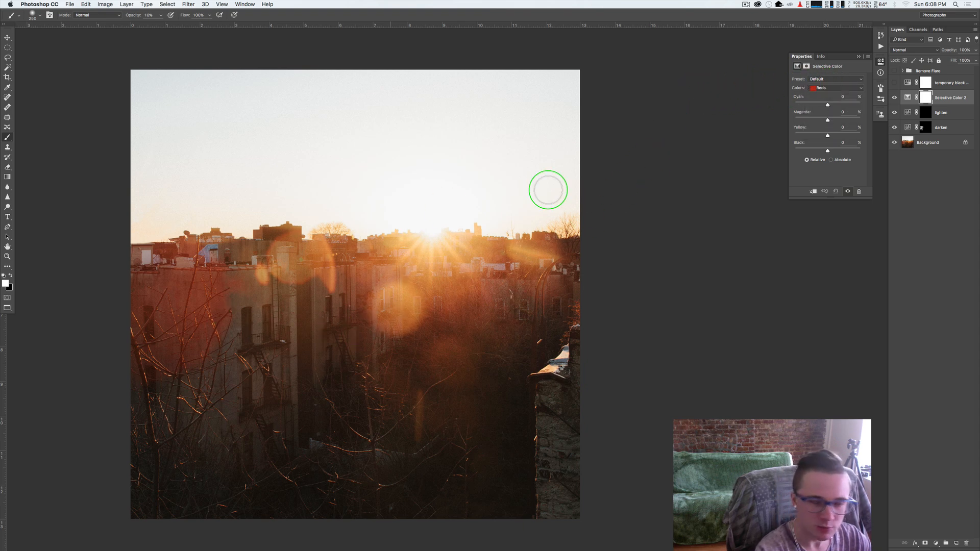
click(834, 88)
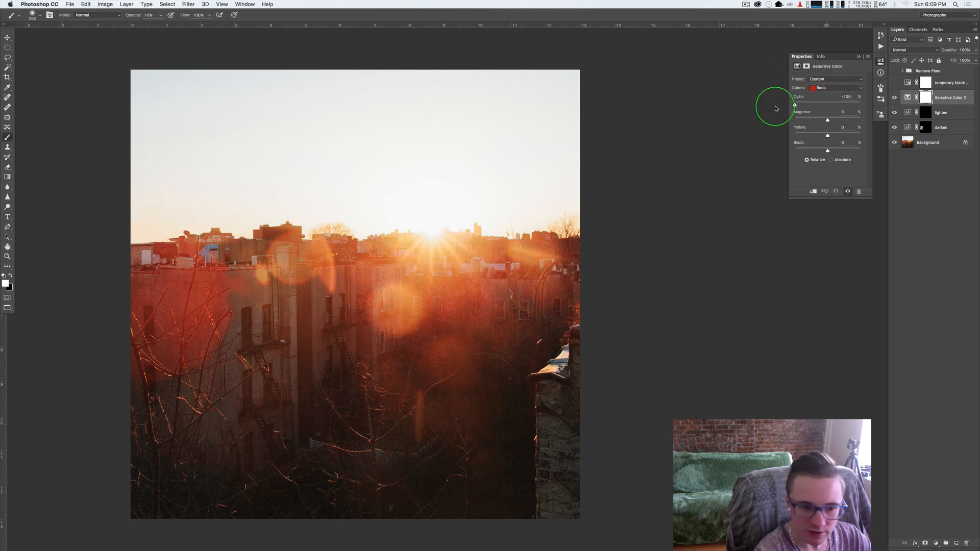
mouse_move(748, 109)
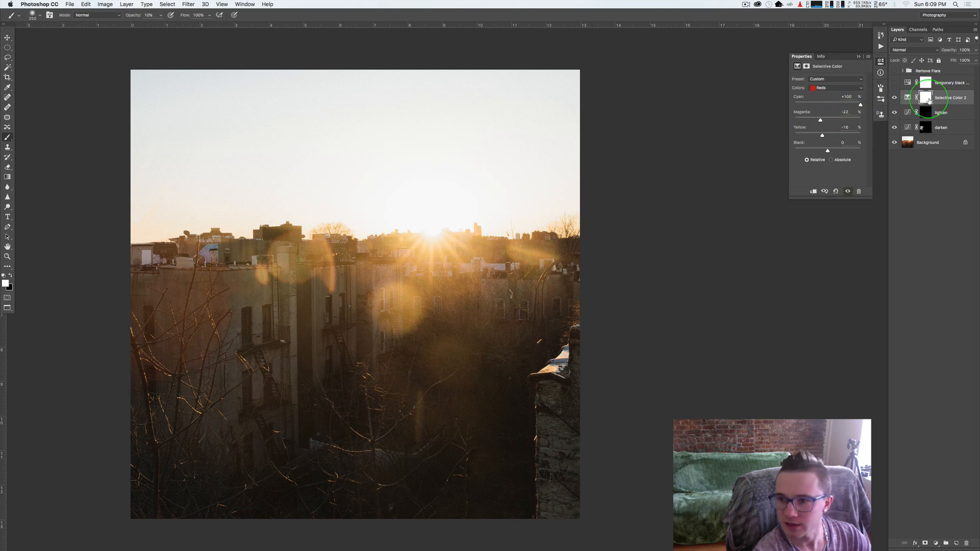
Target the Selective Color layer's mask to begin masking the correction
click(926, 97)
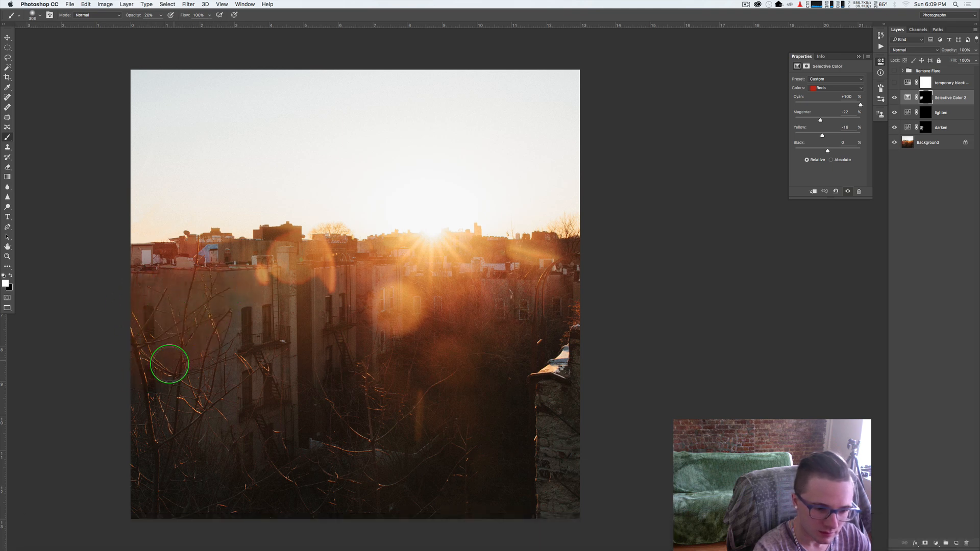
mouse_move(201, 329)
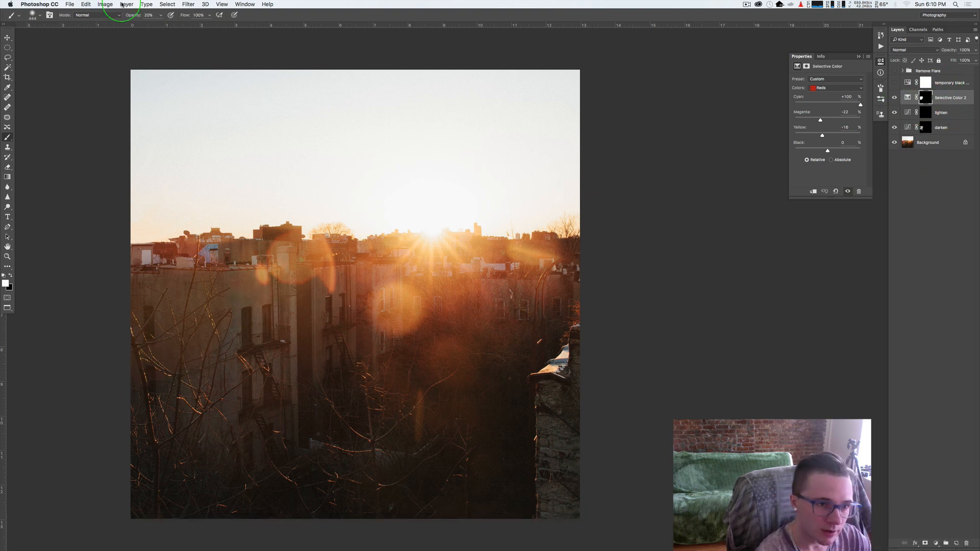
Create a new layer named 'hand painting' with the Color blend mode
click(126, 5)
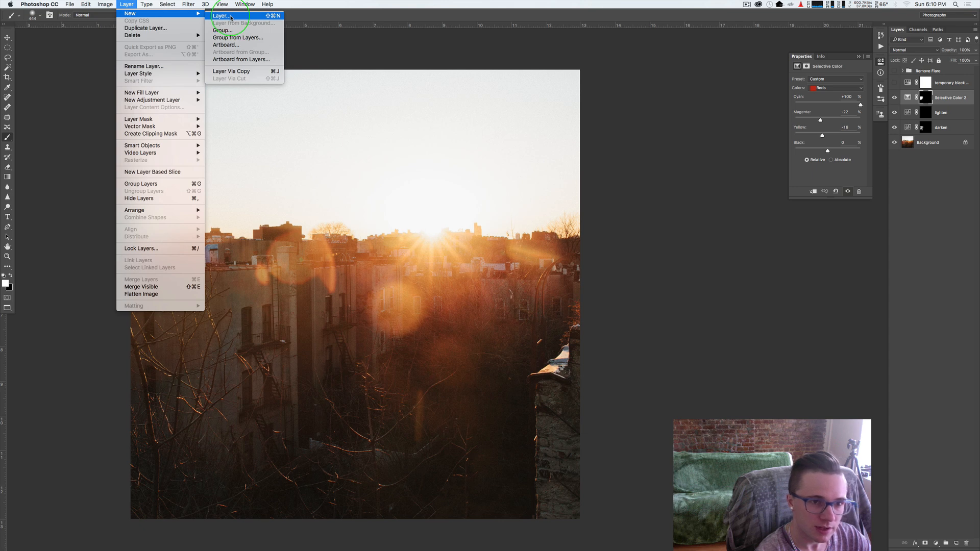
click(220, 15)
text(hand painting)
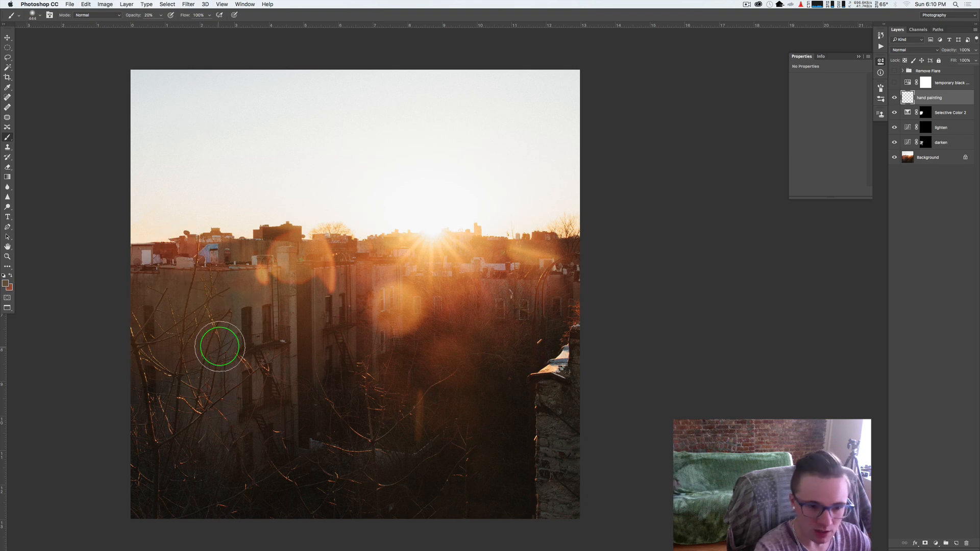
mouse_move(227, 364)
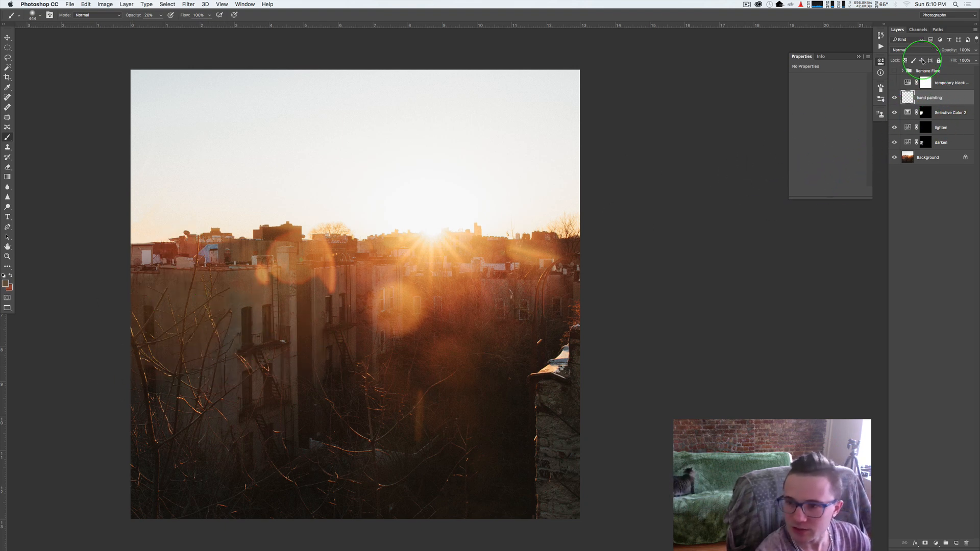
click(903, 49)
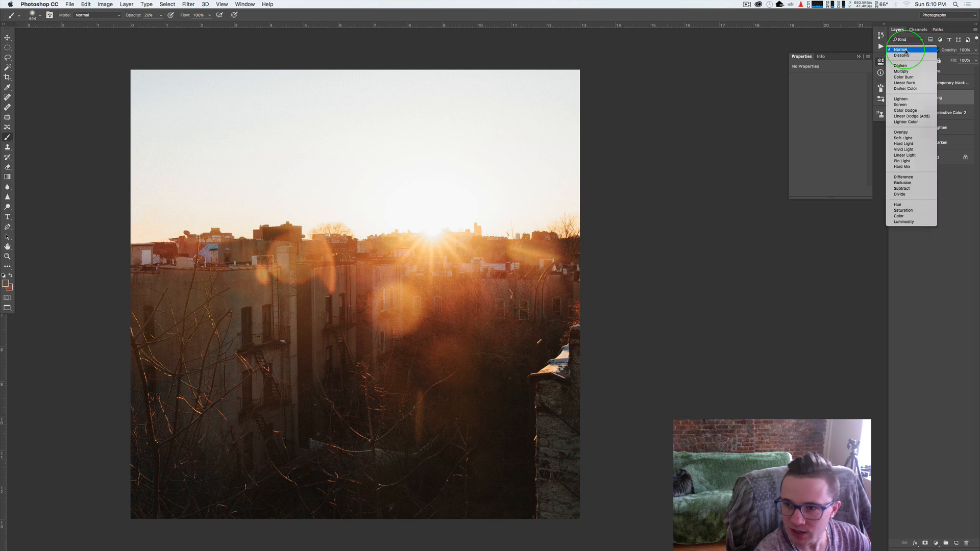
click(899, 215)
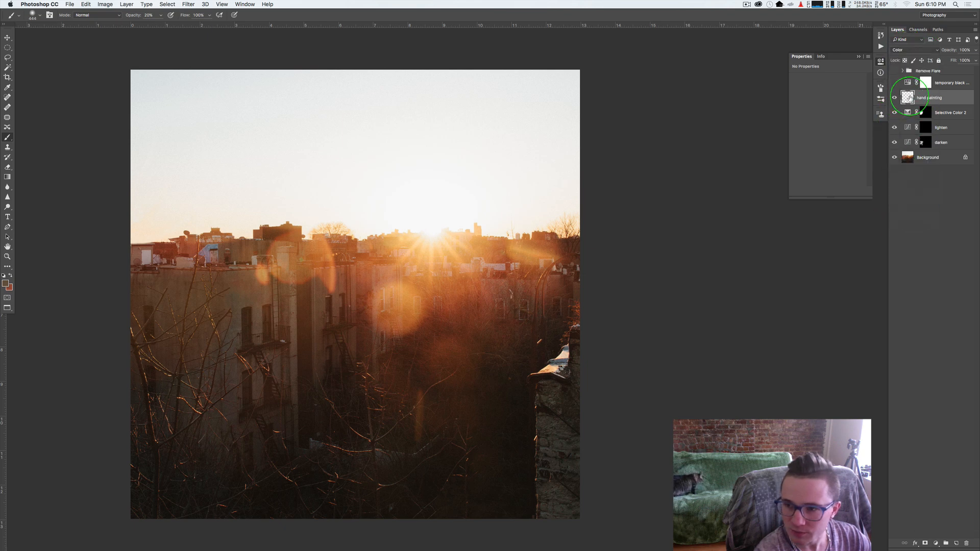
Switch to the Brush tool for painting on the 'hand painting' layer
key(b)
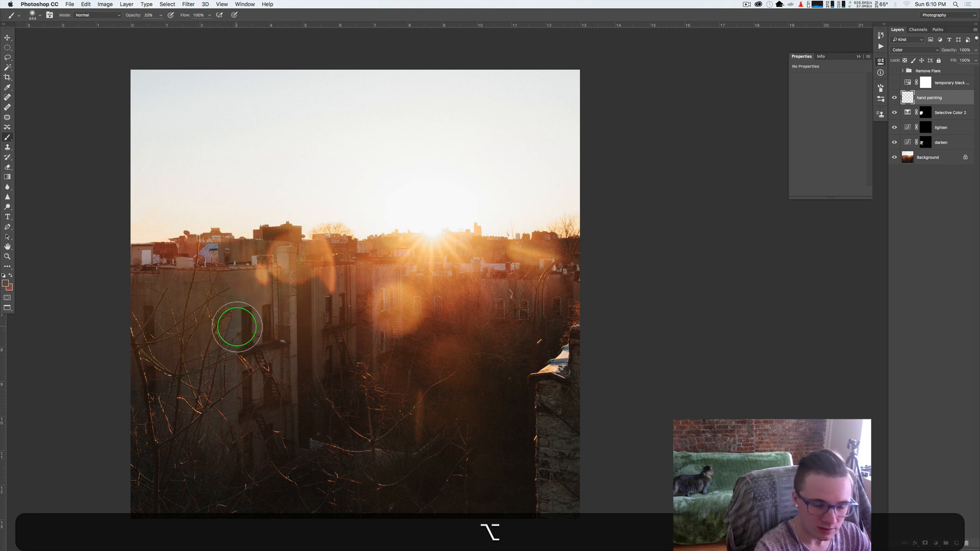
mouse_move(222, 327)
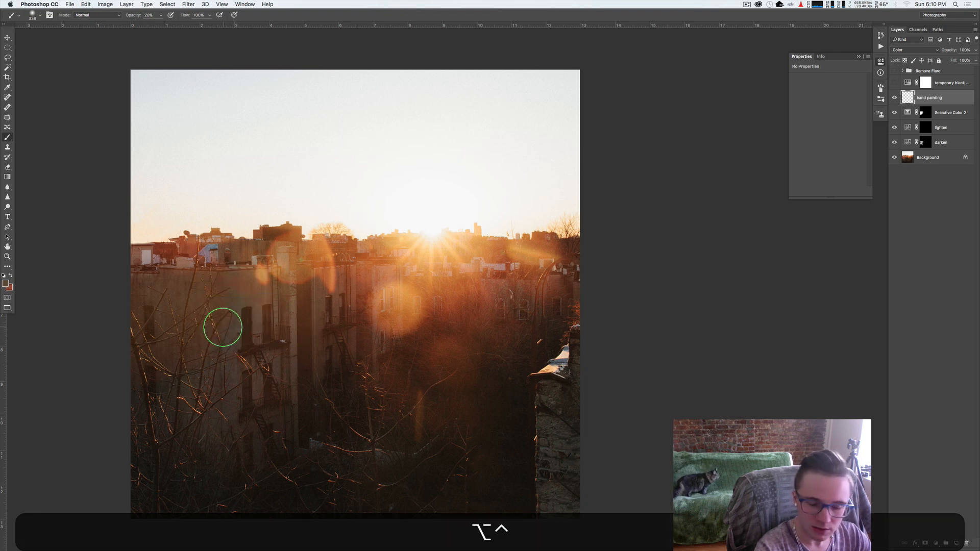
mouse_move(209, 364)
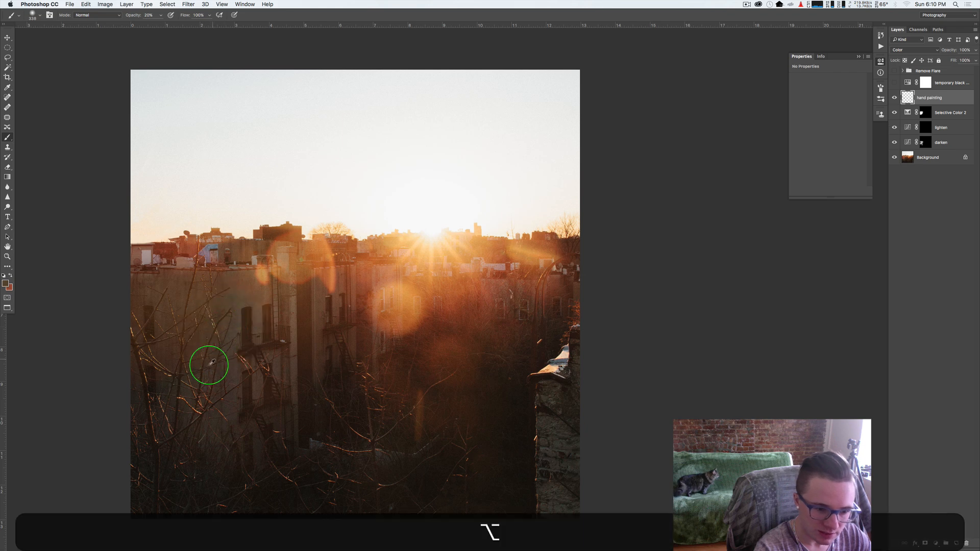
mouse_move(182, 358)
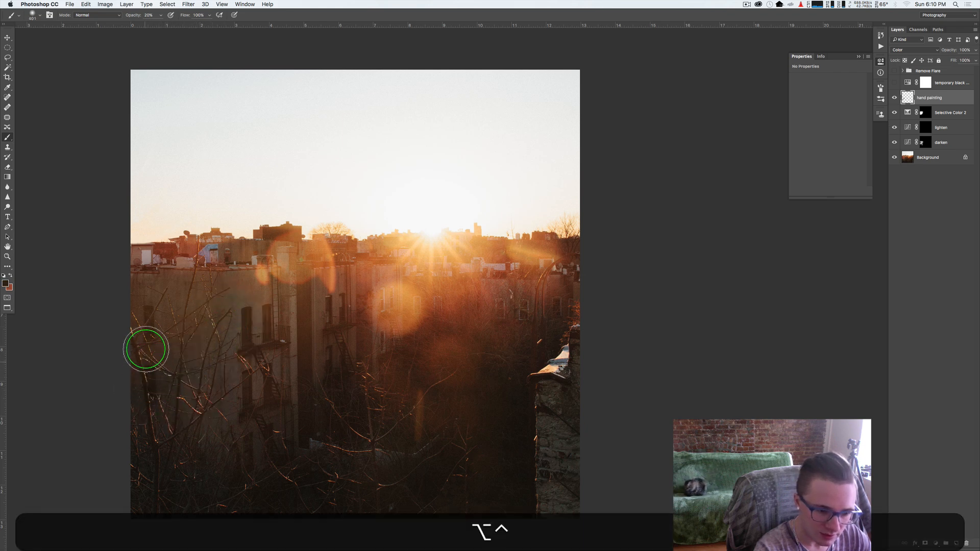
mouse_move(214, 284)
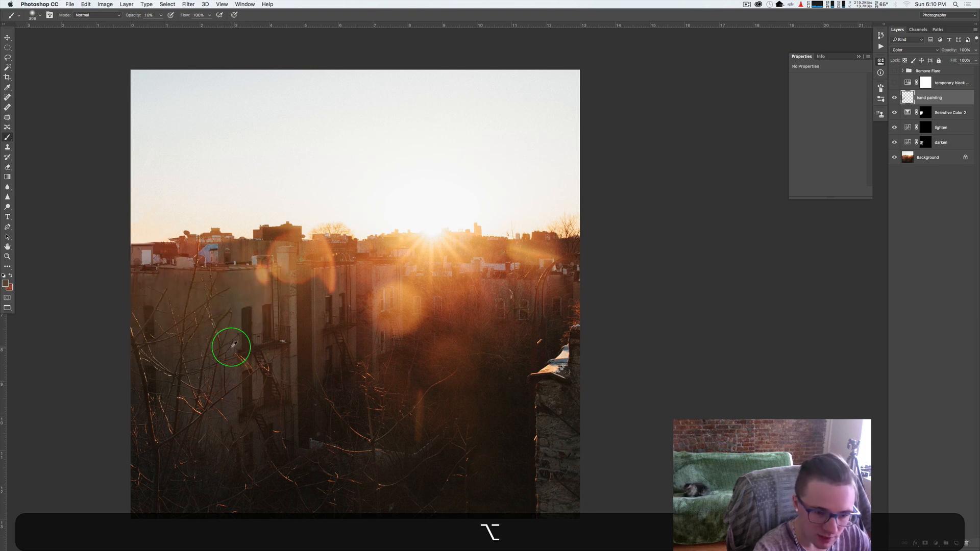
mouse_move(228, 380)
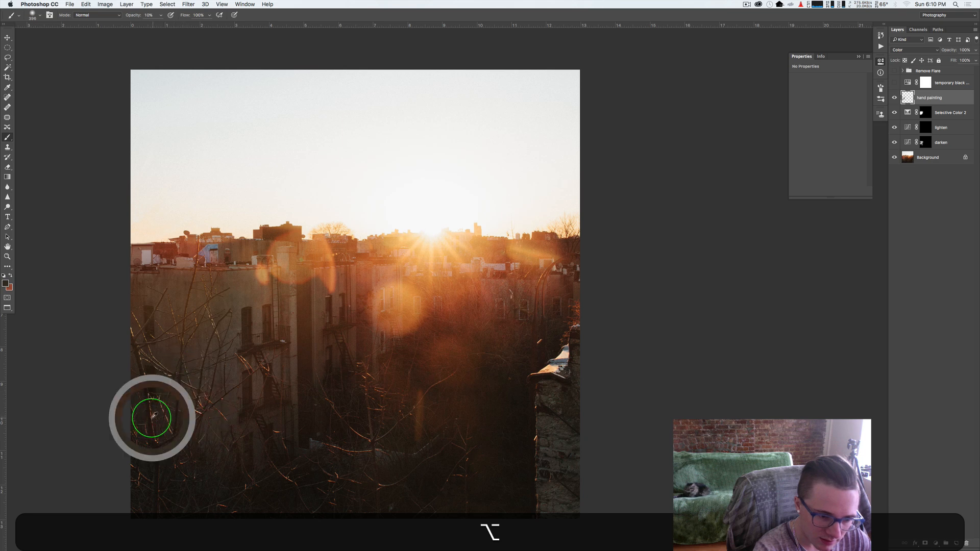
mouse_move(219, 334)
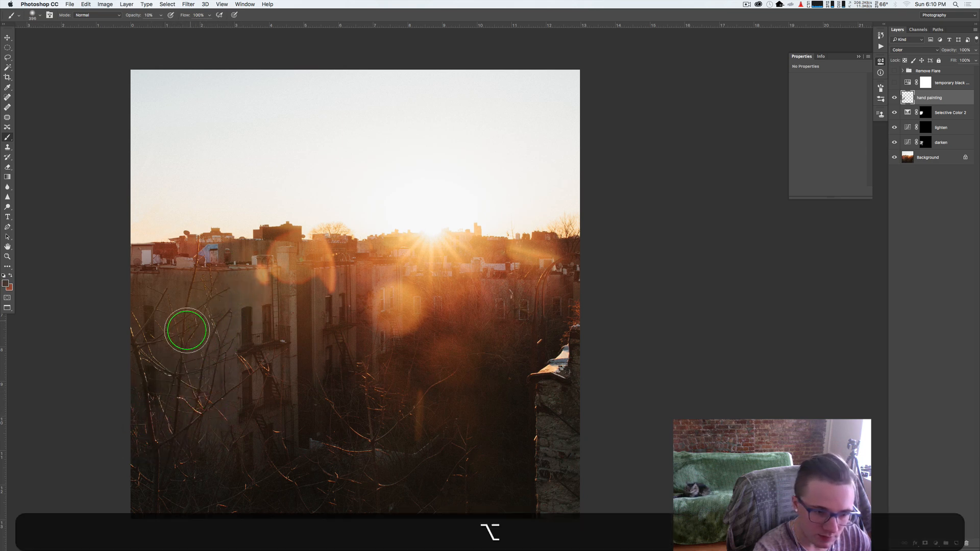
mouse_move(165, 308)
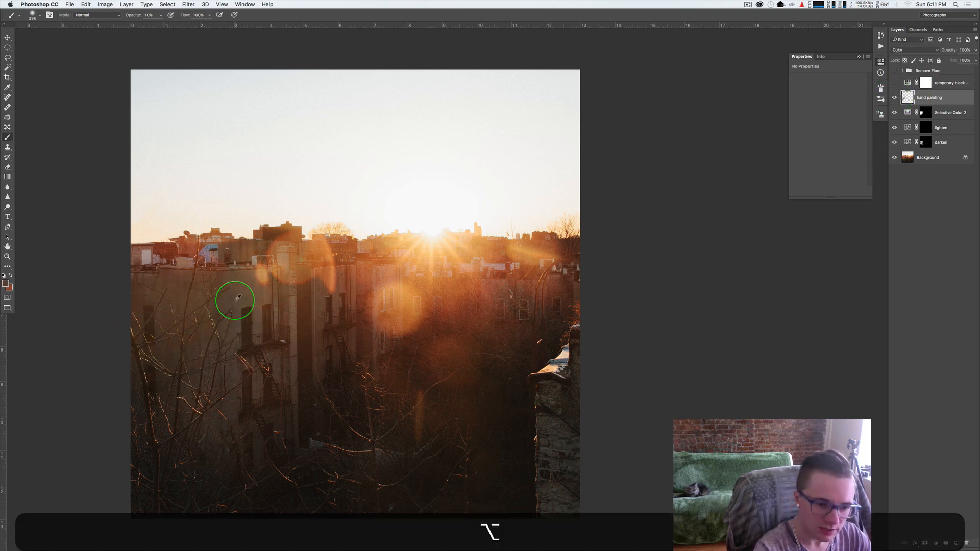
mouse_move(133, 337)
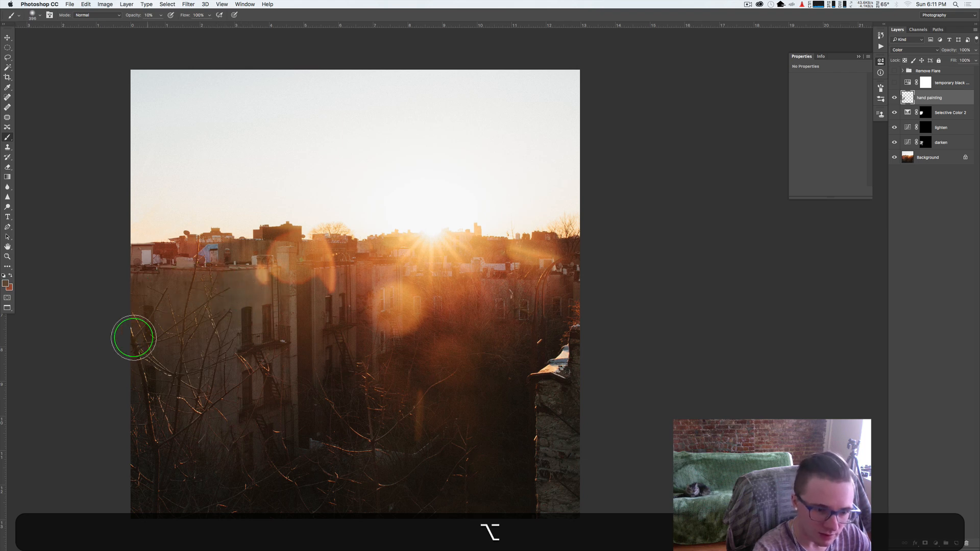
mouse_move(211, 402)
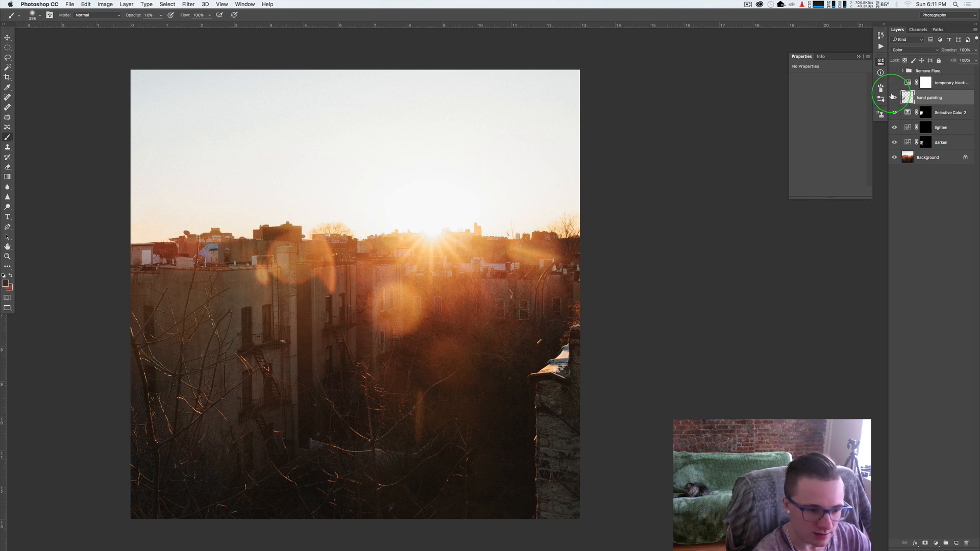
click(894, 98)
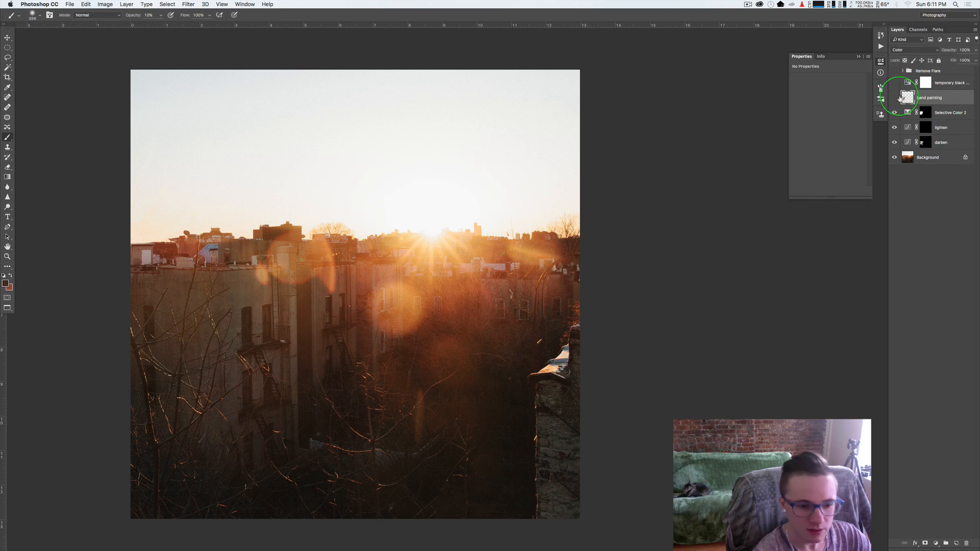
double_click(931, 97)
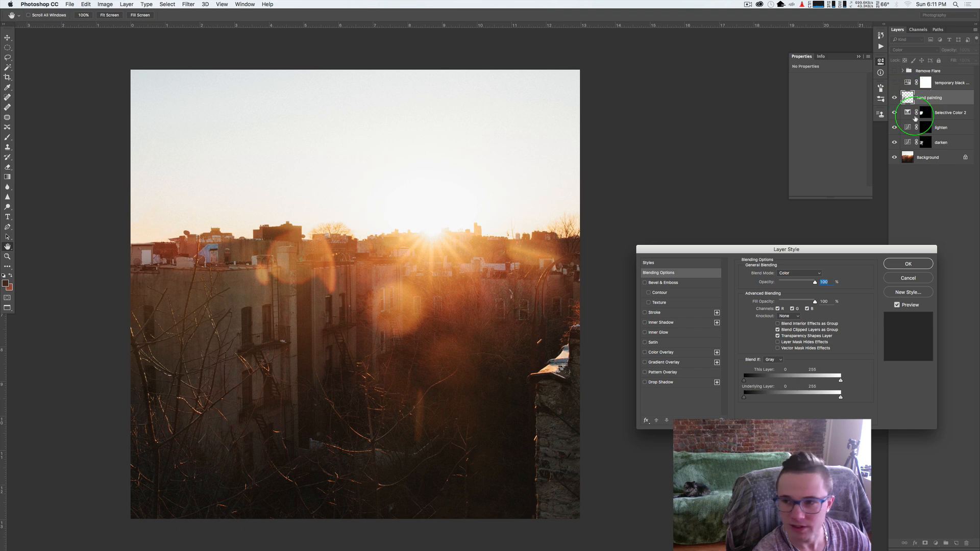
click(908, 263)
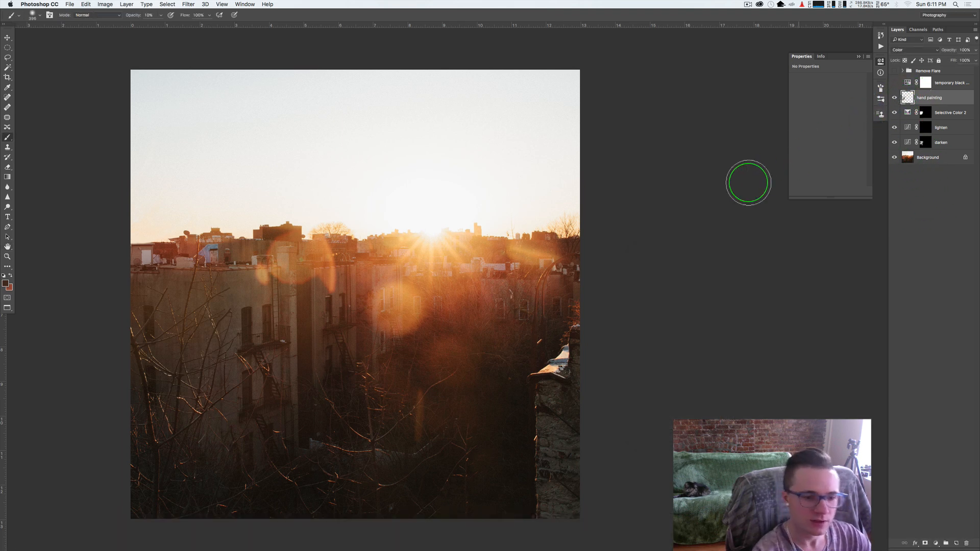
mouse_move(881, 105)
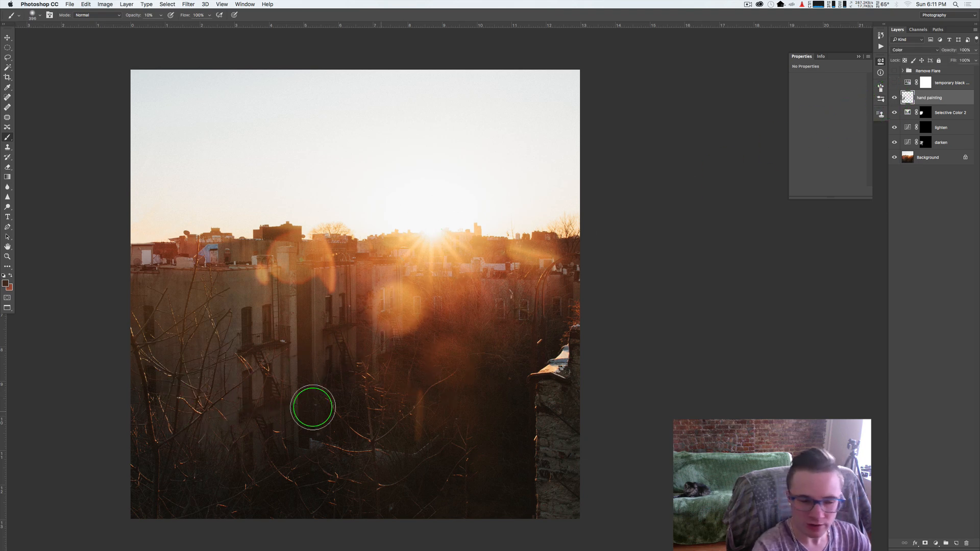
mouse_move(232, 382)
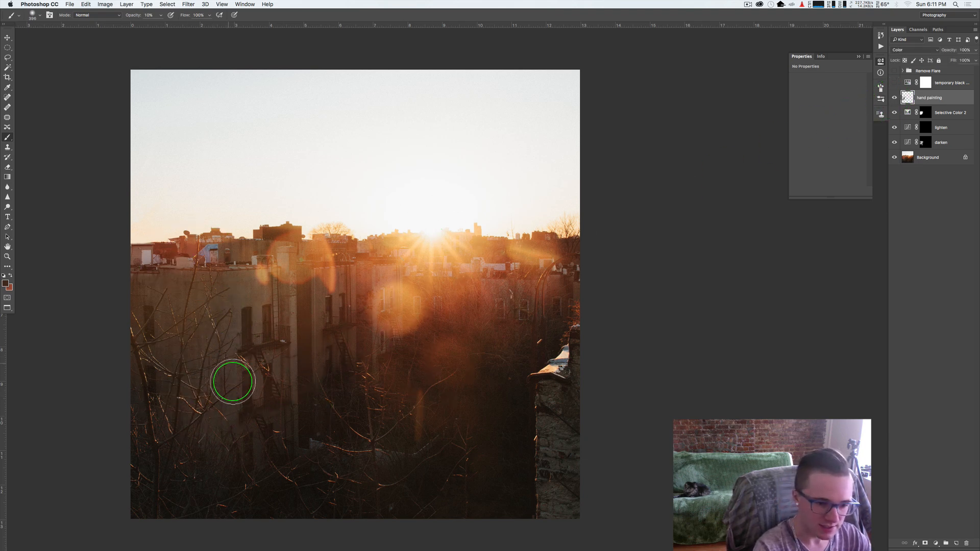
mouse_move(196, 330)
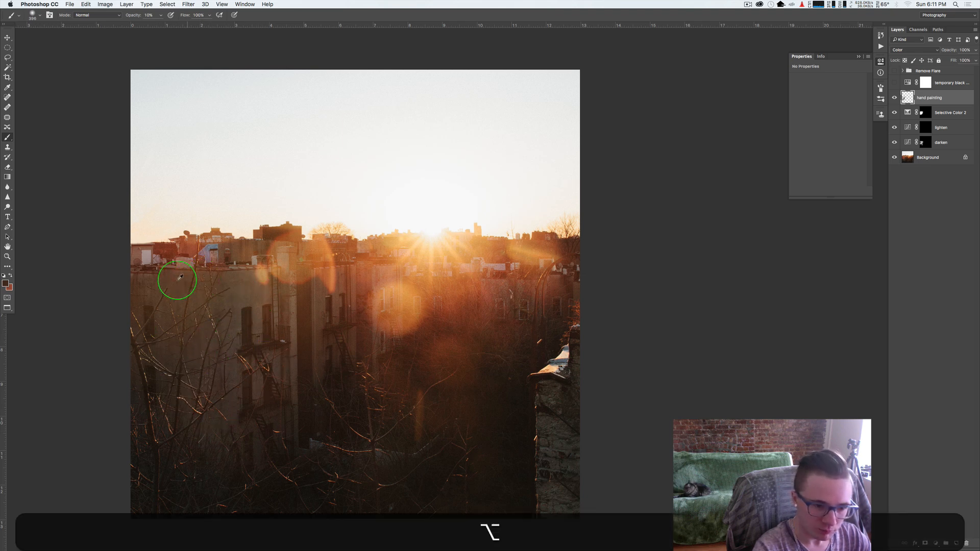
mouse_move(248, 286)
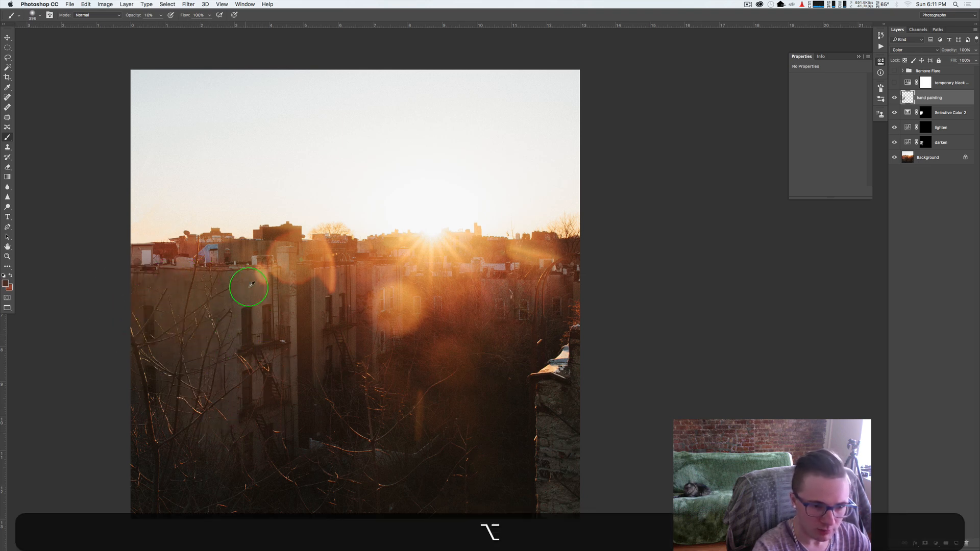
Sample wall and building colours and paint them over the left building and darker centre
key(cmd+z)
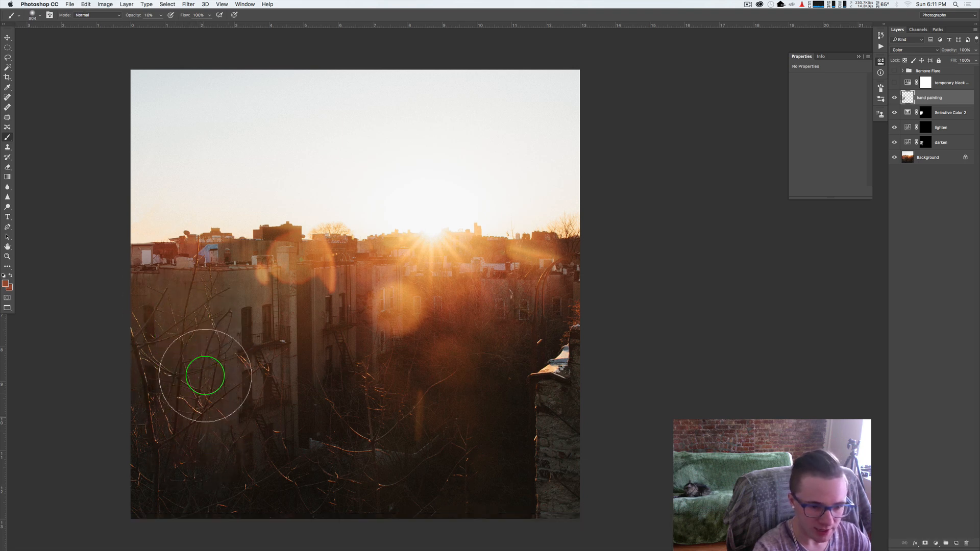
mouse_move(123, 331)
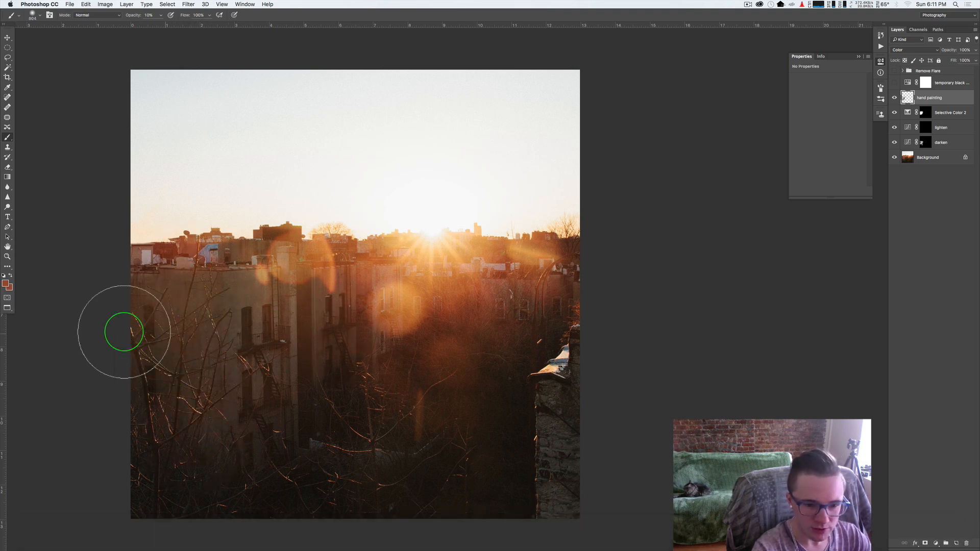
mouse_move(520, 302)
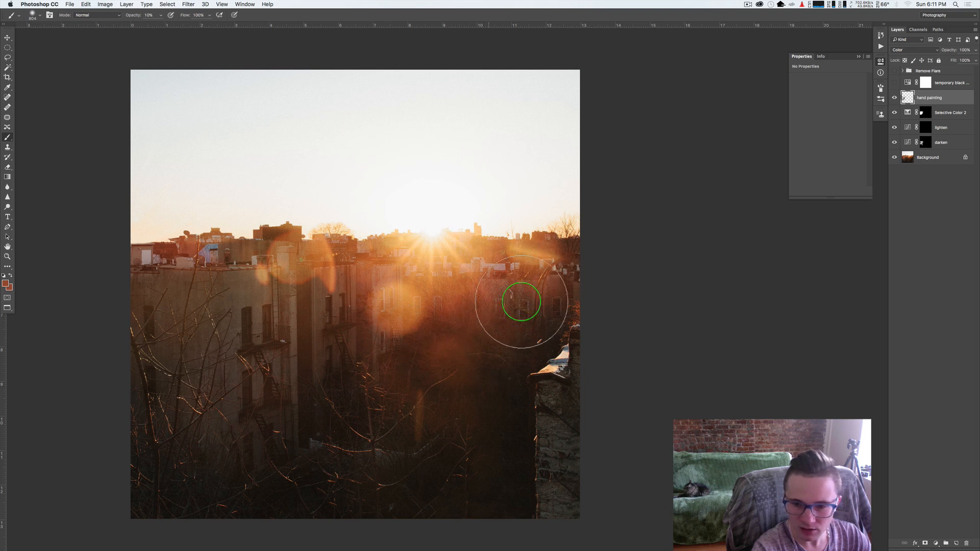
key(alt+b)
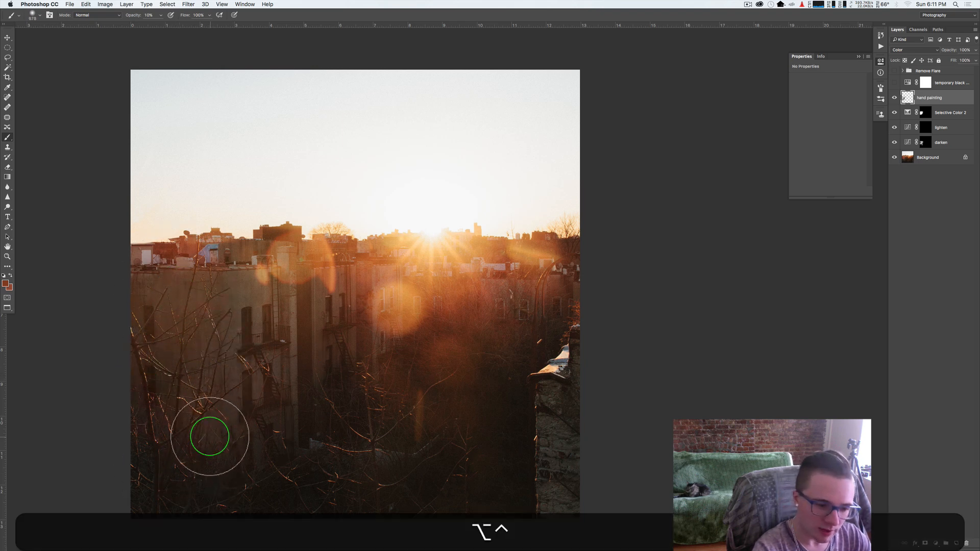
mouse_move(27, 442)
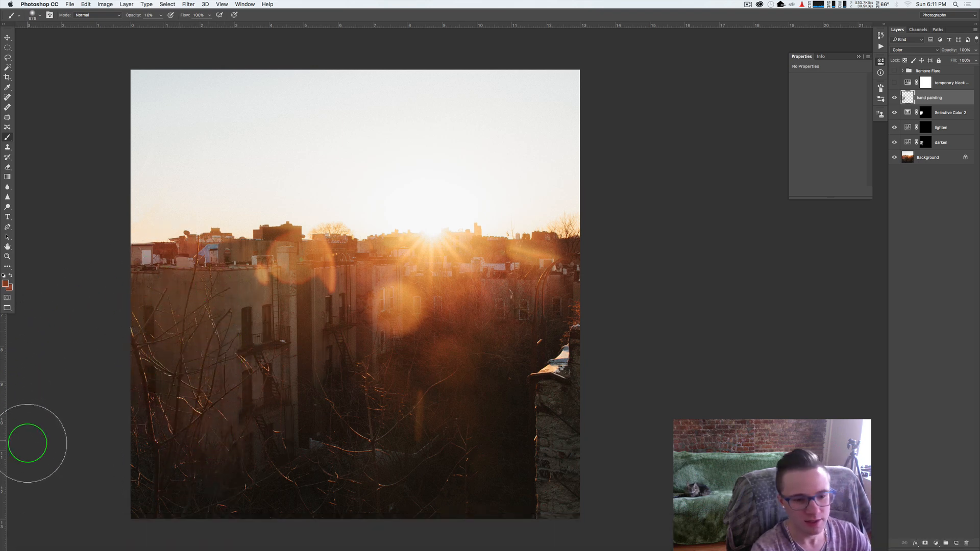
mouse_move(246, 292)
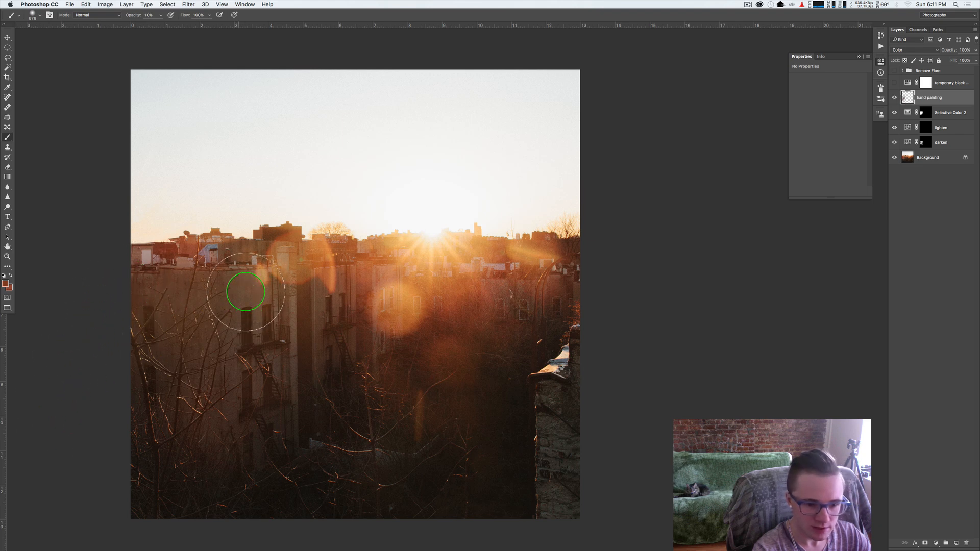
key(cmd+z)
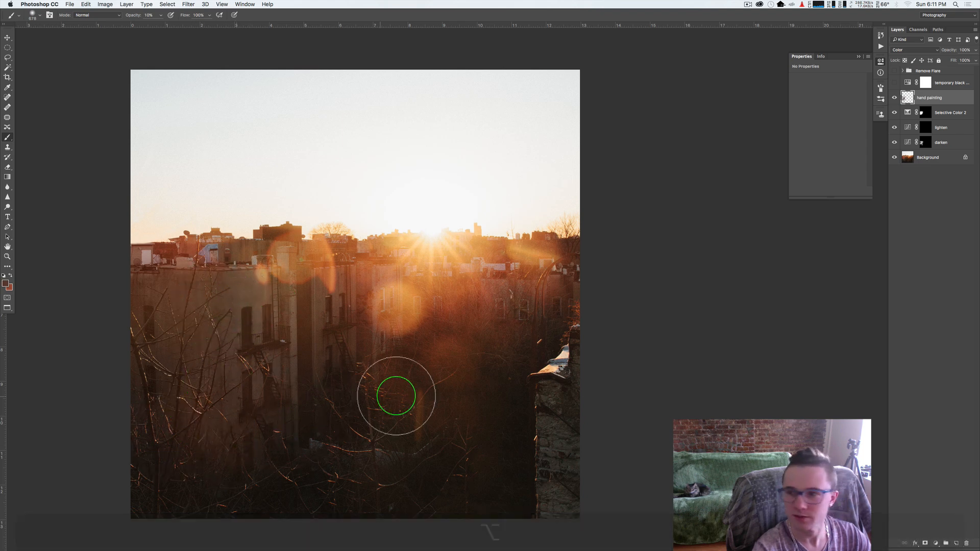
mouse_move(294, 443)
text(flare r)
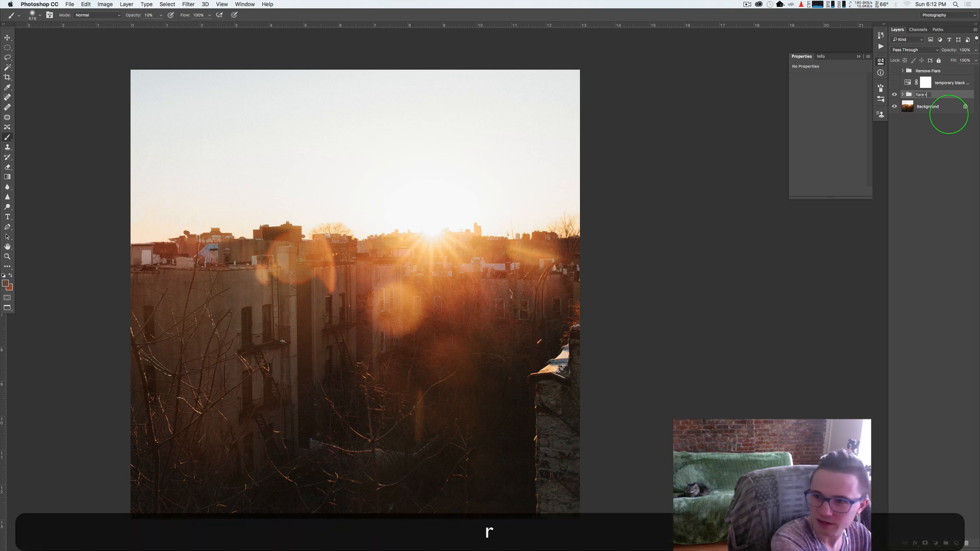
Group the darken, lighten, Selective Color and hand painting layers as 'flare removal'
key(Return)
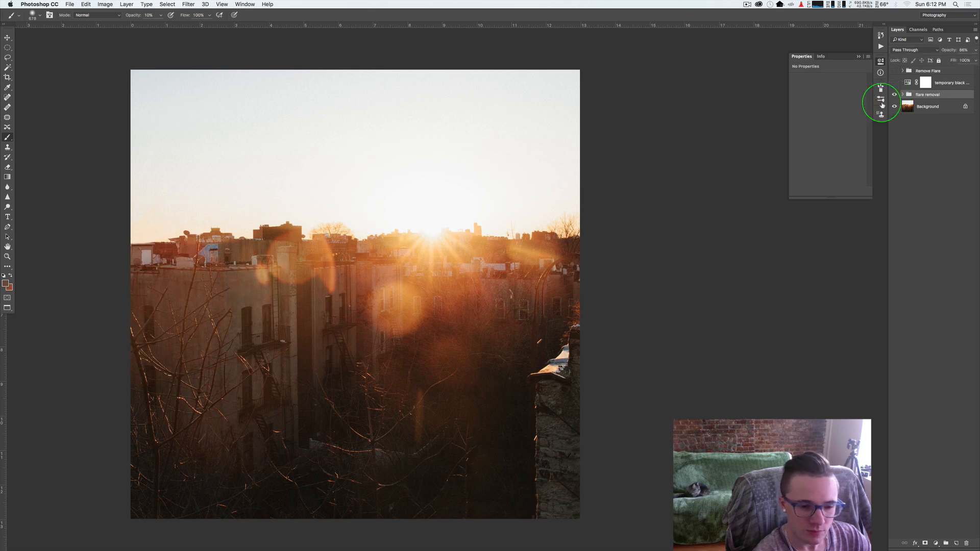
mouse_move(465, 292)
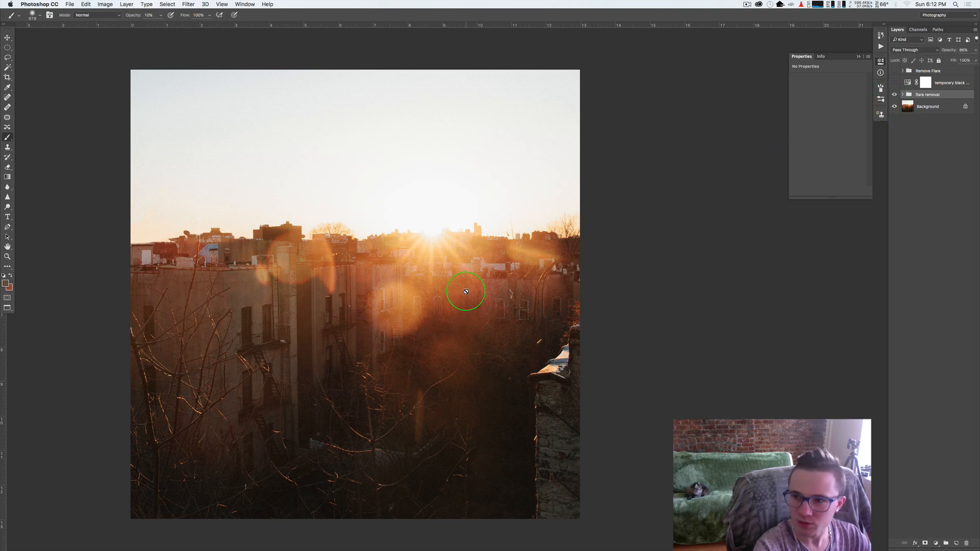
key(z)
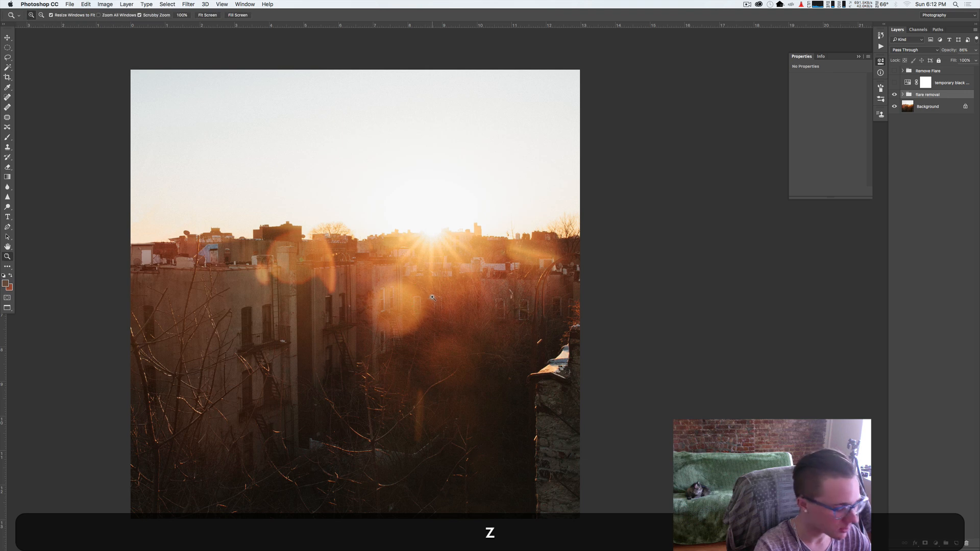
mouse_move(446, 292)
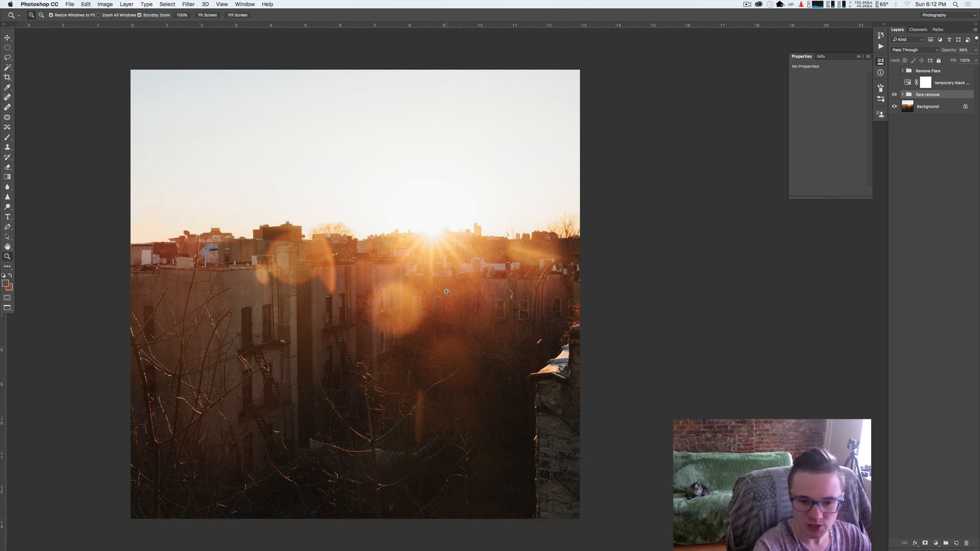
mouse_move(193, 286)
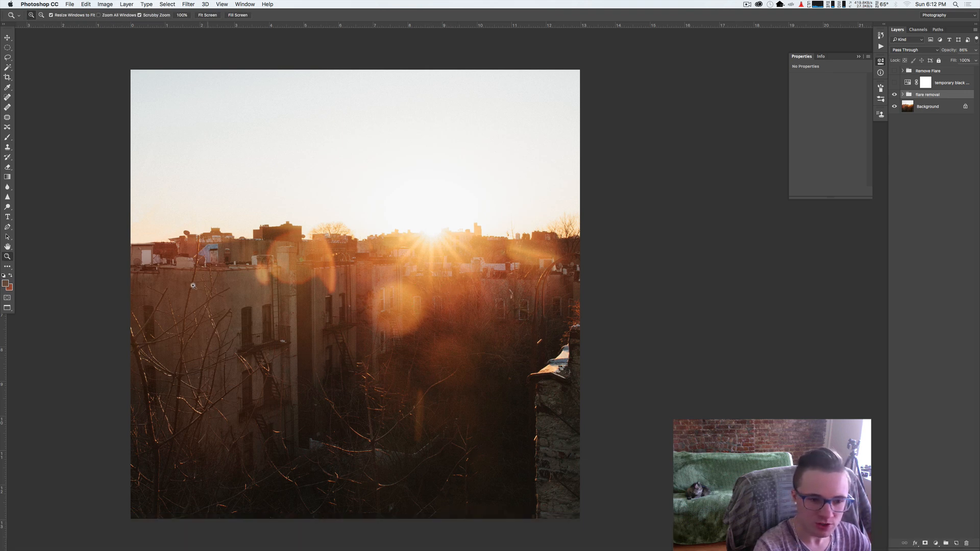
mouse_move(427, 297)
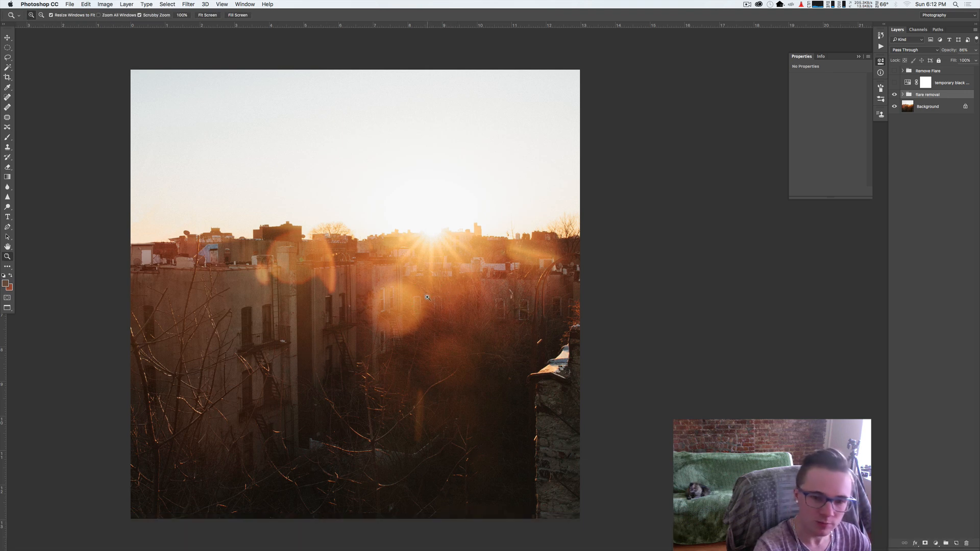